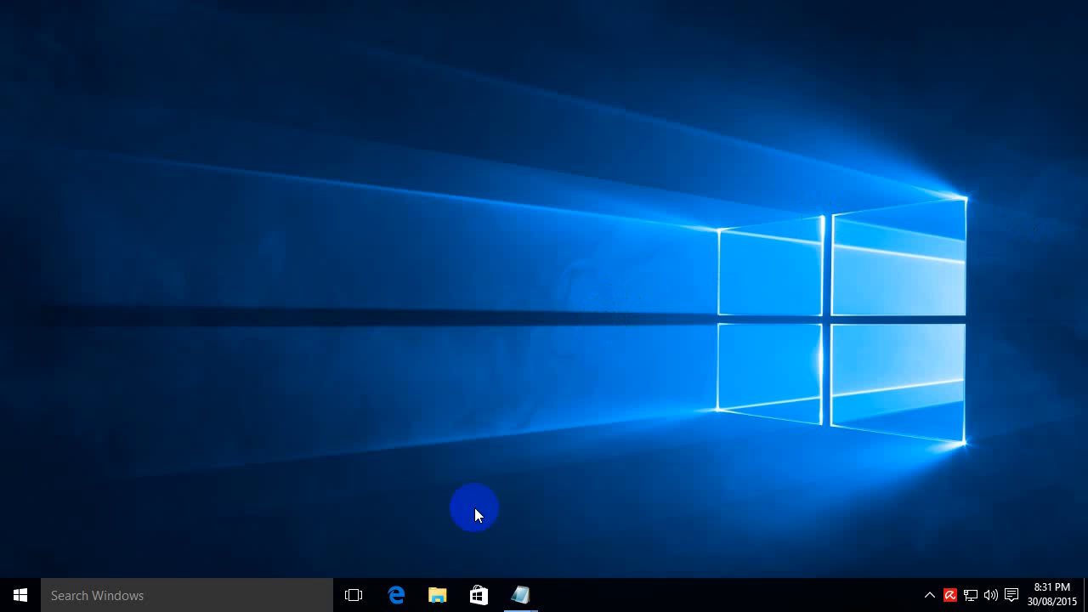
Bring up a File Explorer window showing the Recent Items folder.
click(437, 595)
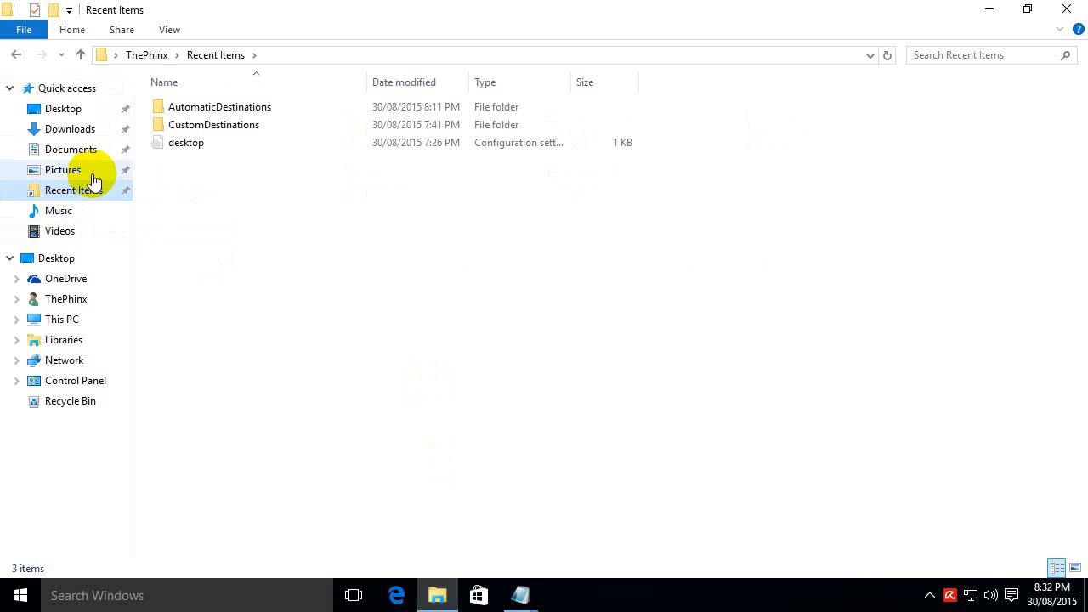
mouse_move(92, 194)
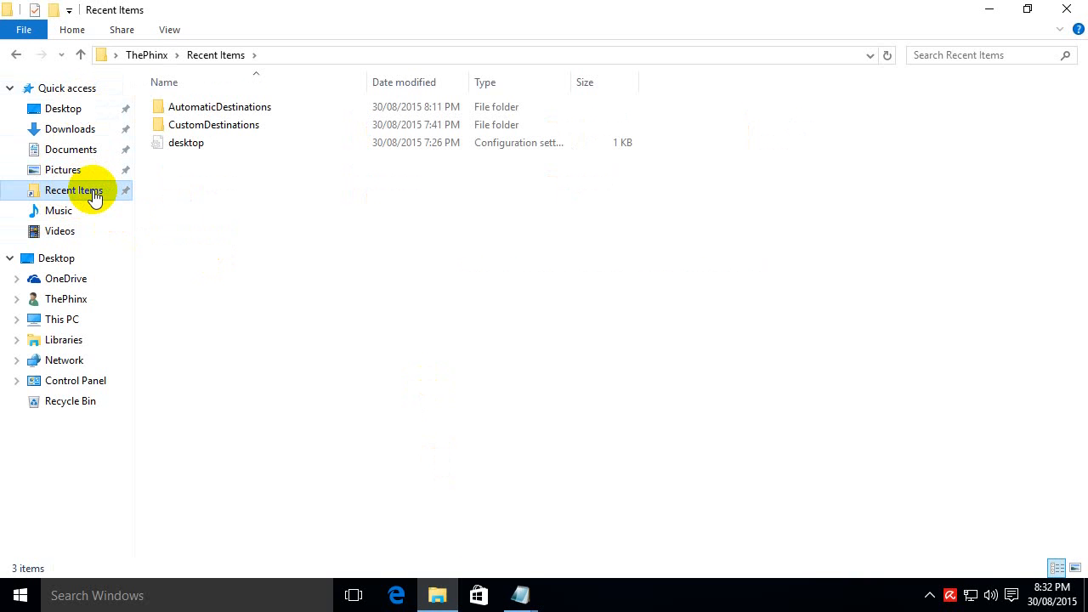
mouse_move(132, 306)
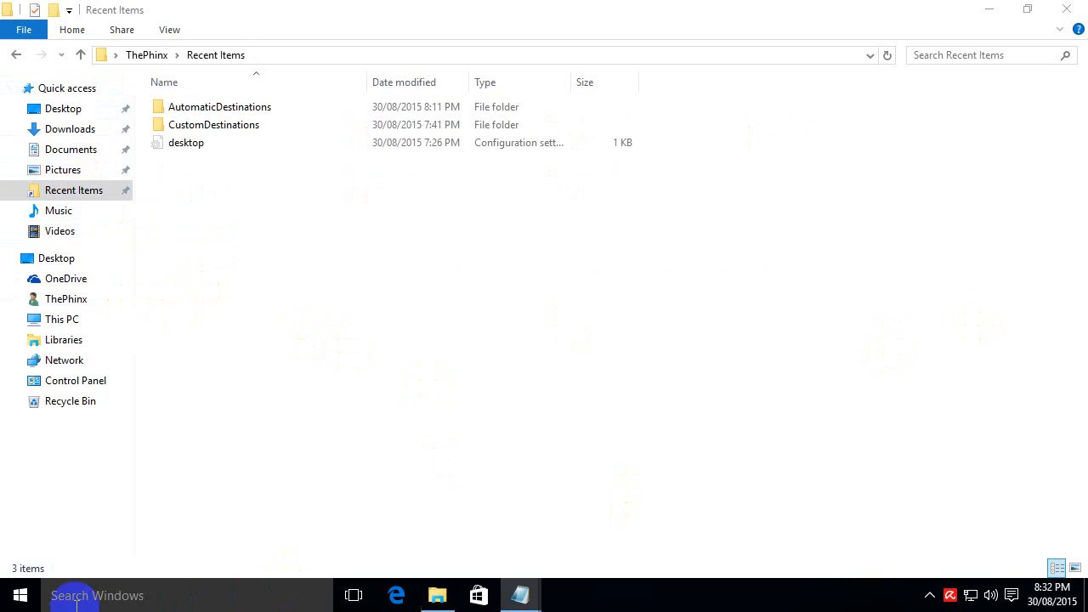
Run shell:::{22877a6d-37a1-461a-91b0-dbda5aaebc99} to show the Recent folders location in Explorer.
right_click(15, 595)
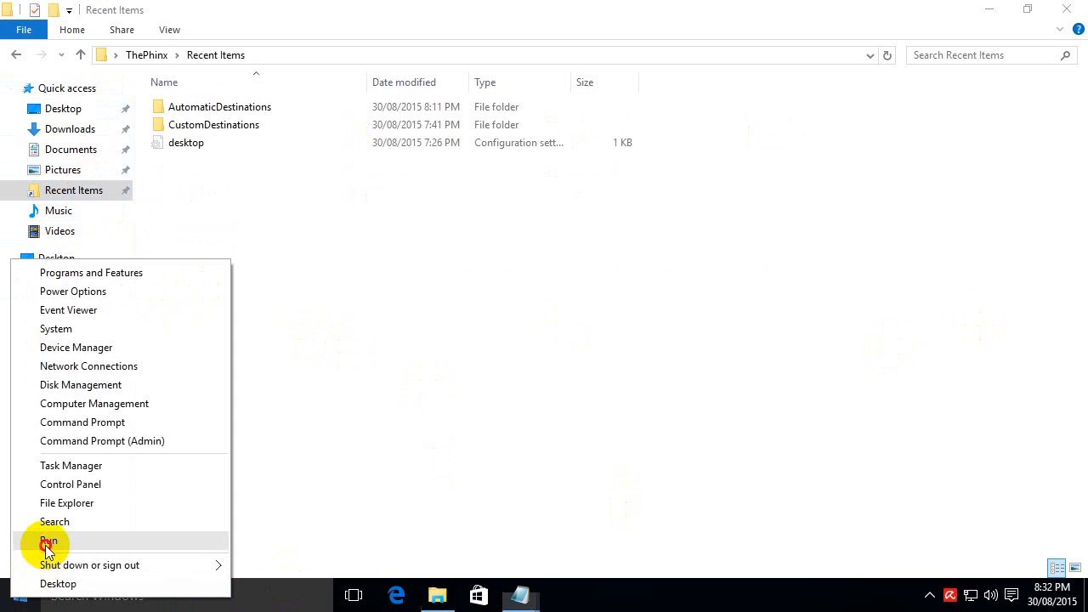
click(48, 544)
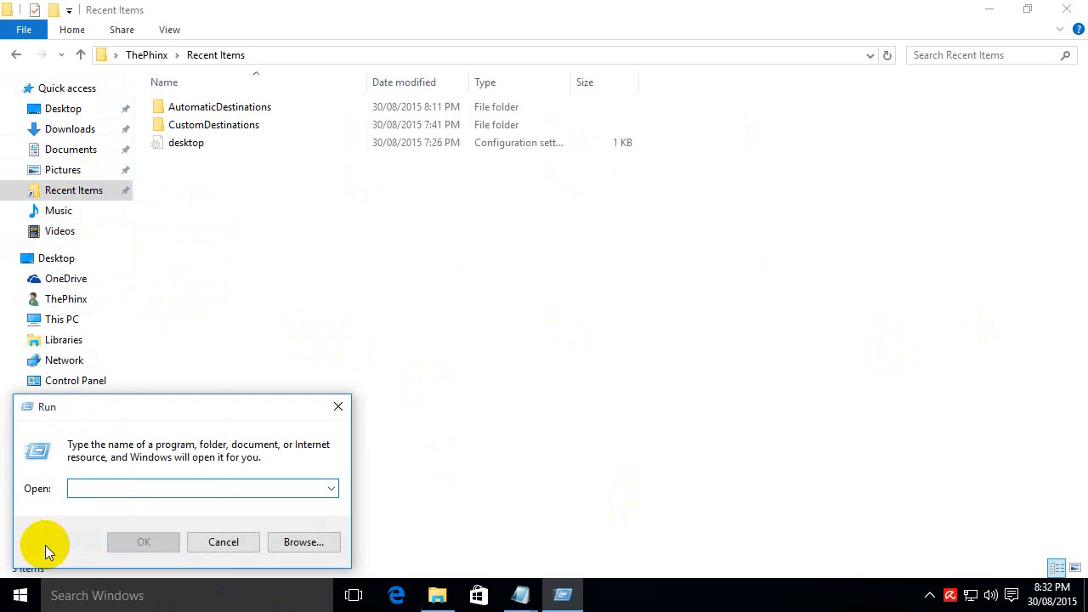
text(shell:::{22877a6d-37a1-461a-91b0-dbda5aaebc99})
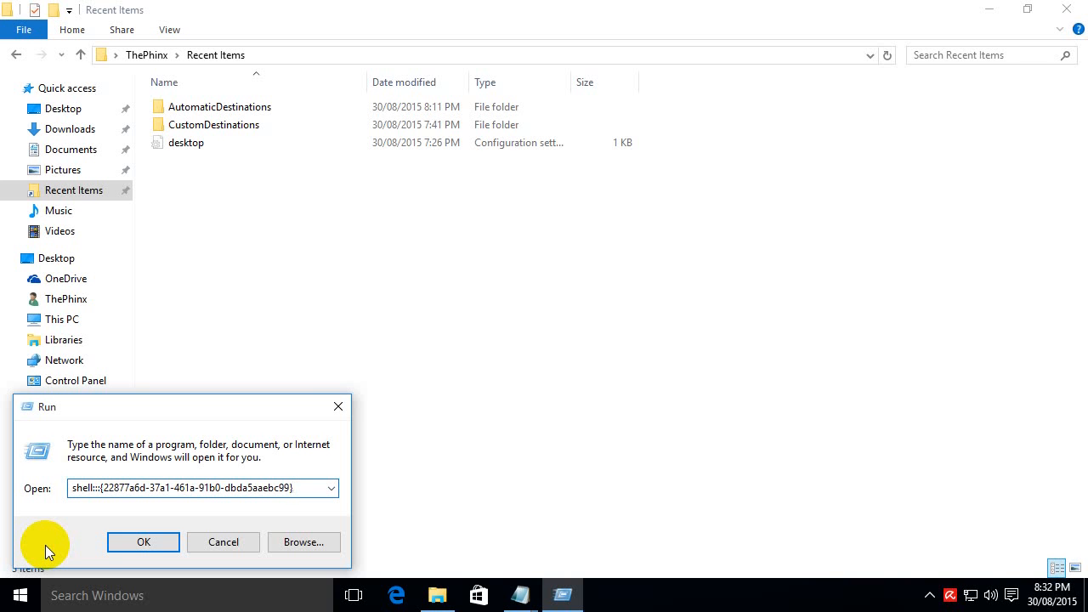
click(143, 541)
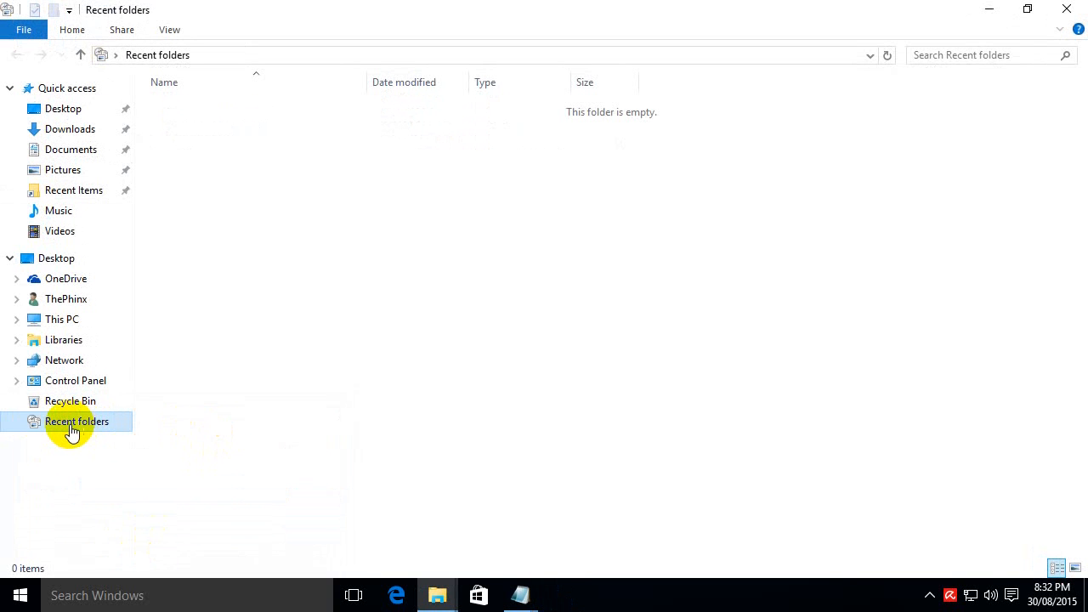
Pin the Recent folders entry to Quick access from the navigation pane.
right_click(76, 421)
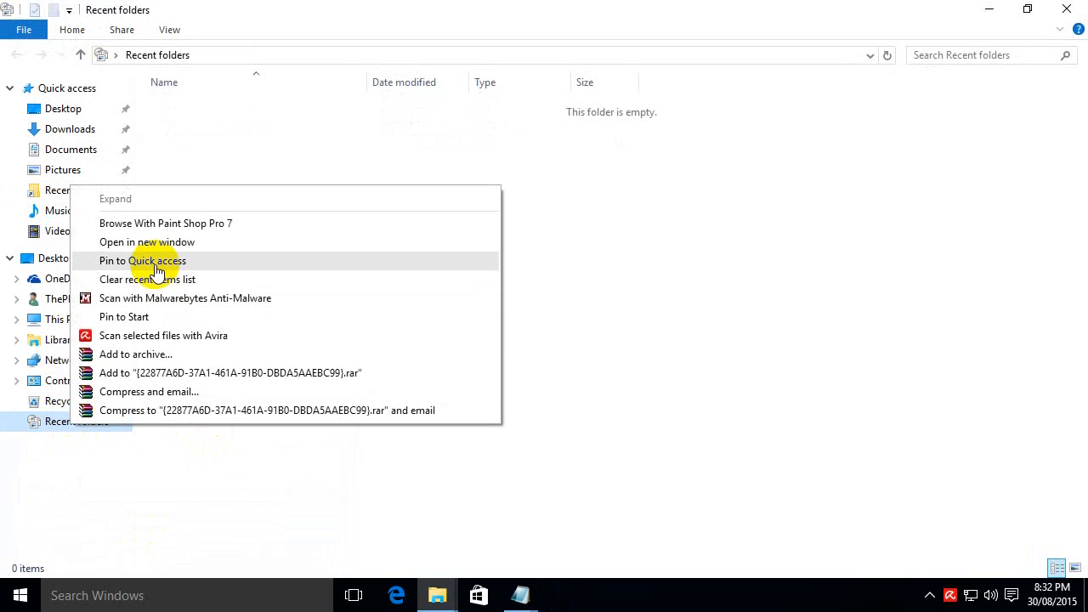
click(143, 262)
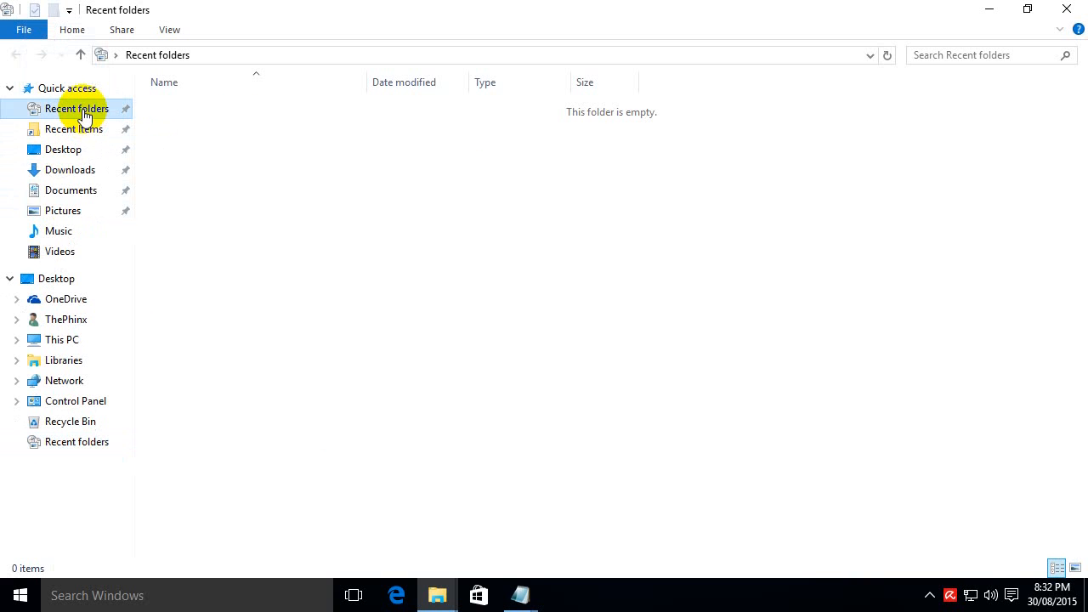
mouse_move(78, 155)
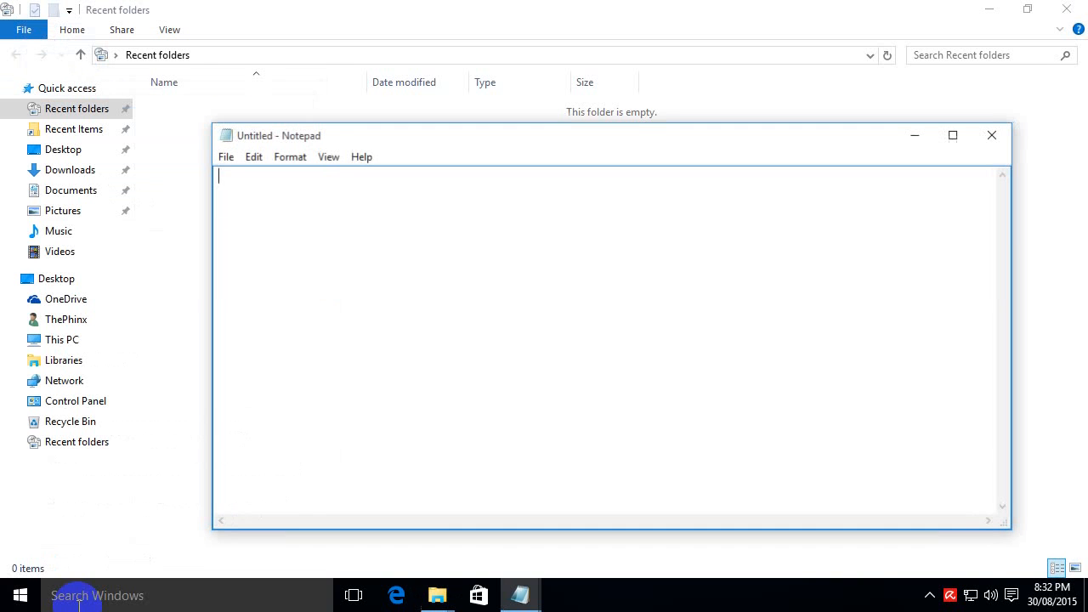
Check Notepad's Save As dialog for Recent folders, cancel it, and close Notepad.
click(224, 156)
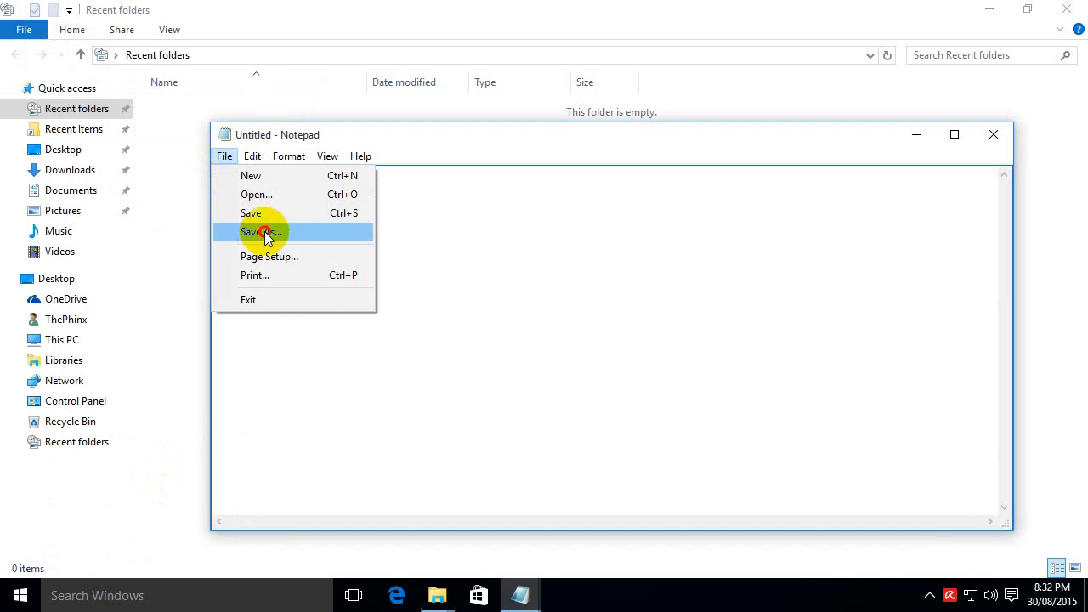
click(265, 231)
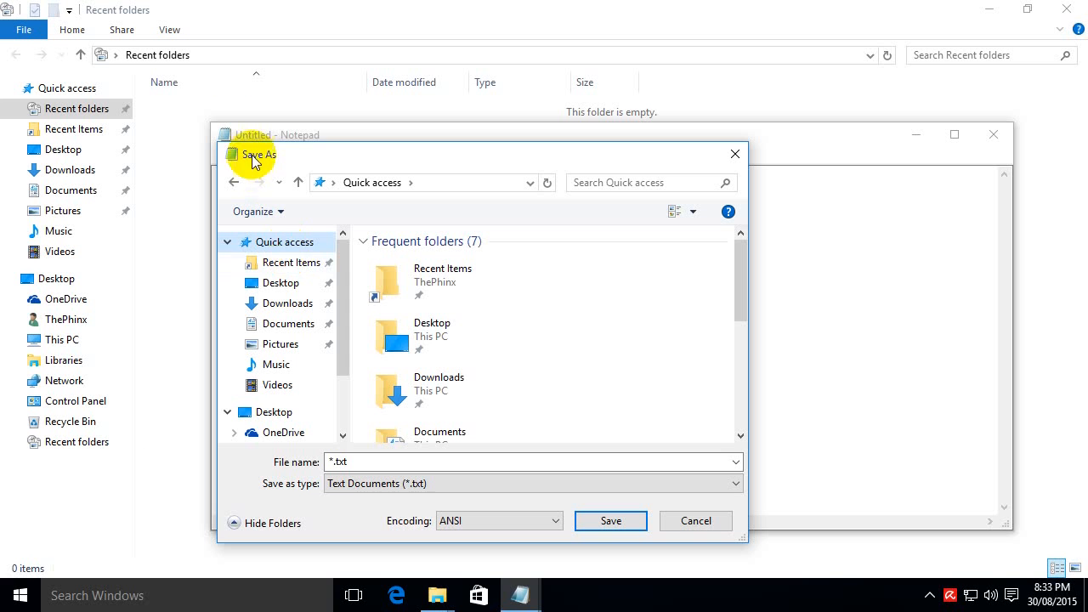
mouse_move(291, 255)
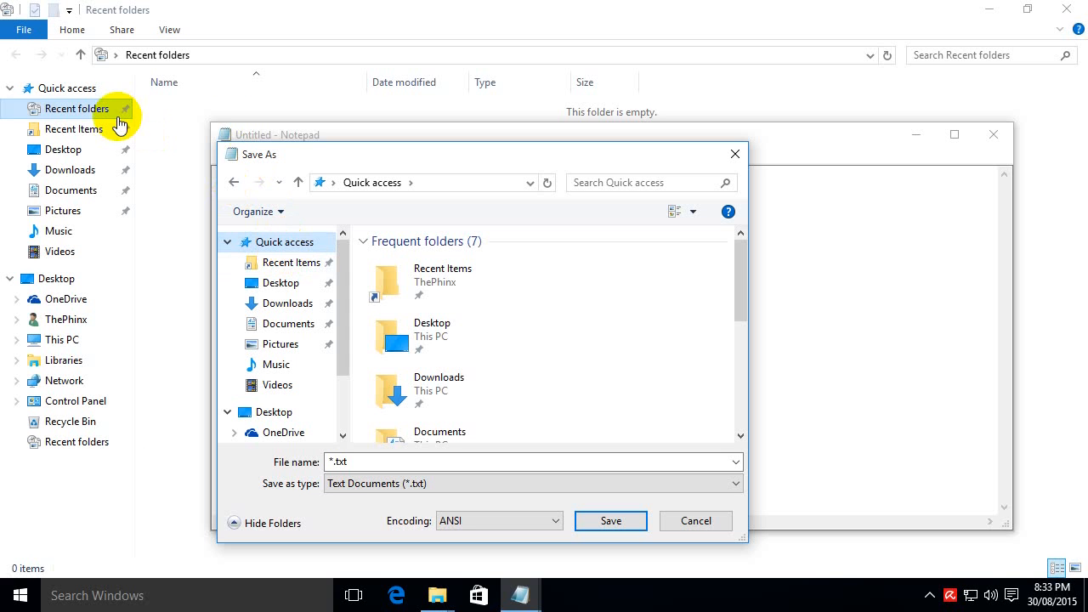
mouse_move(316, 273)
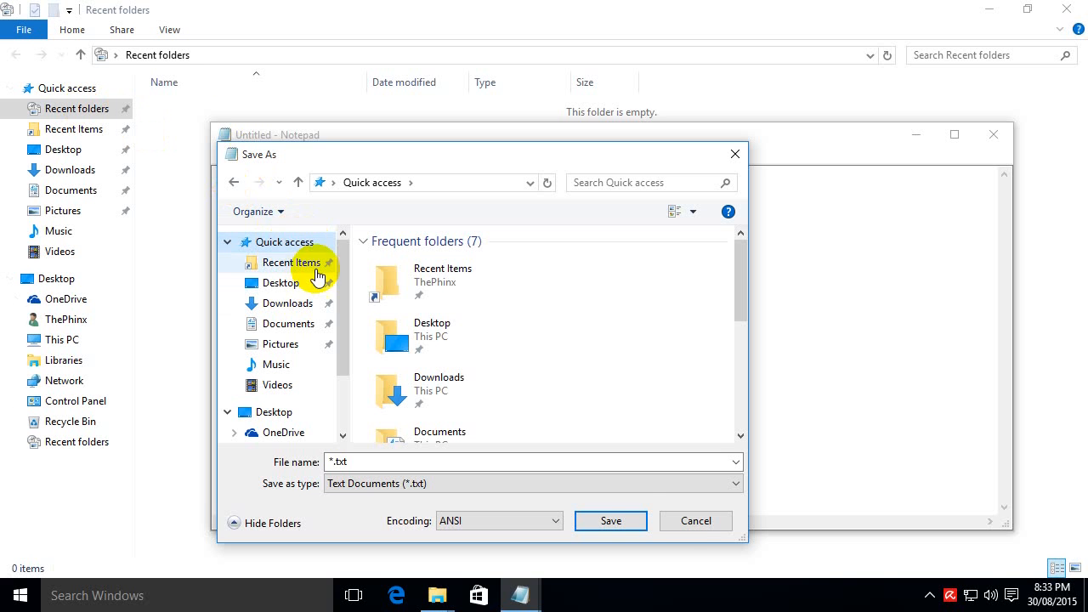
click(696, 521)
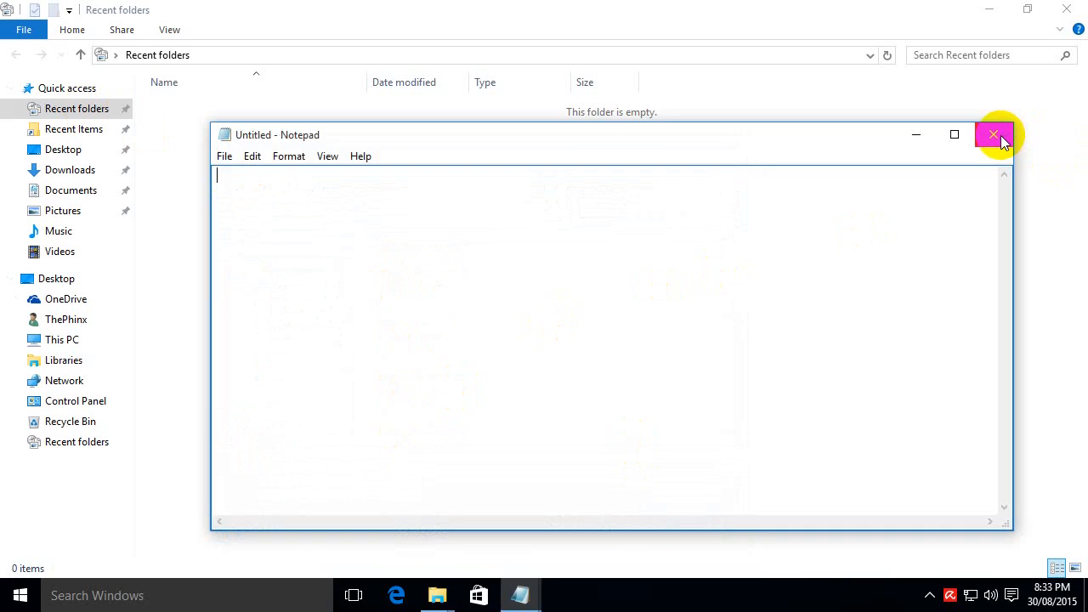
click(993, 135)
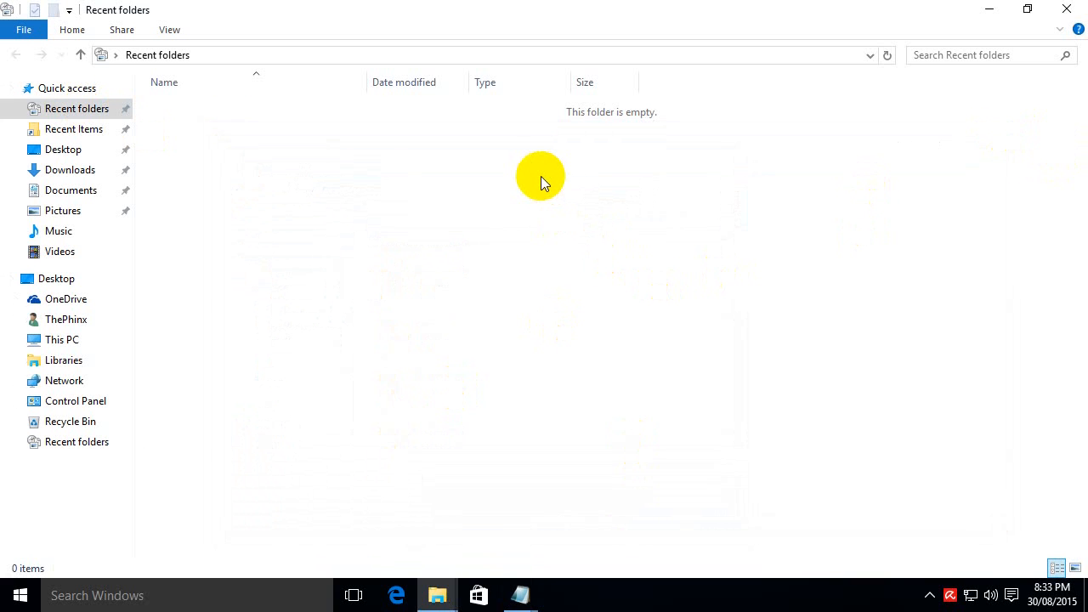
mouse_move(552, 173)
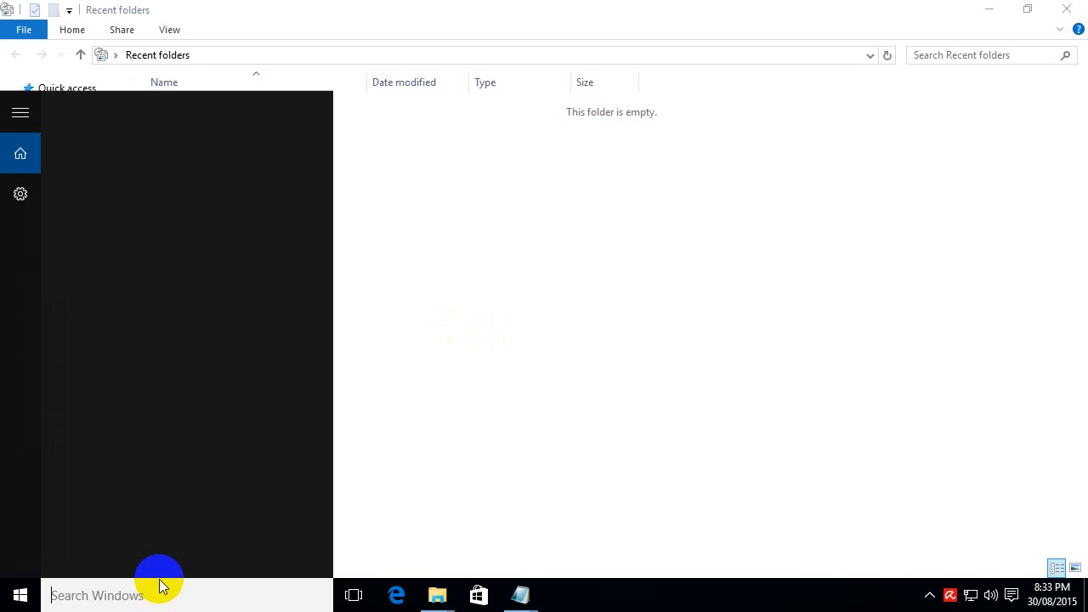
text(notepad)
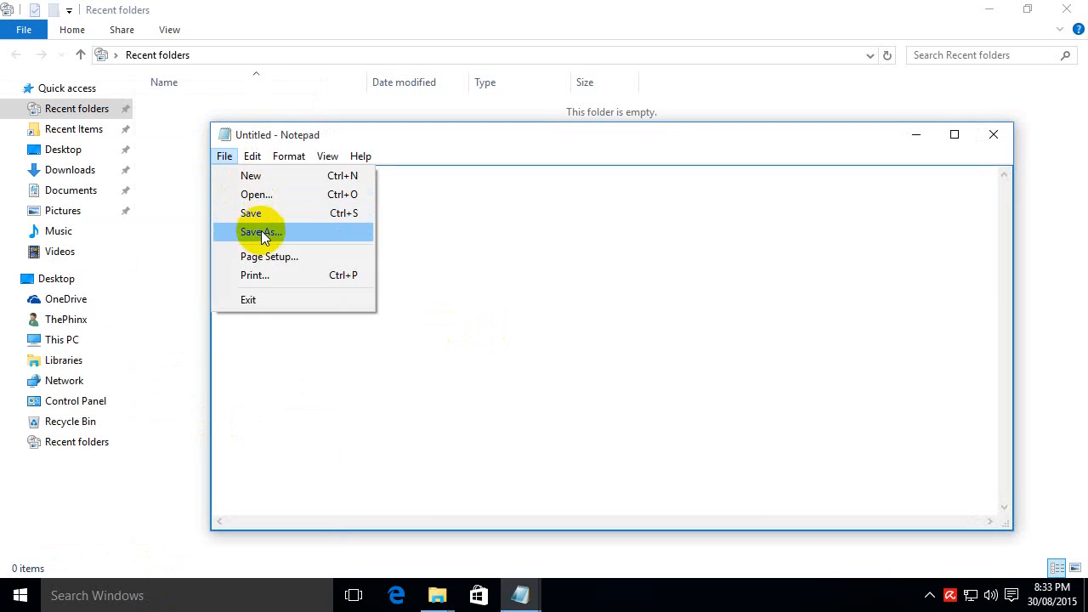
click(261, 231)
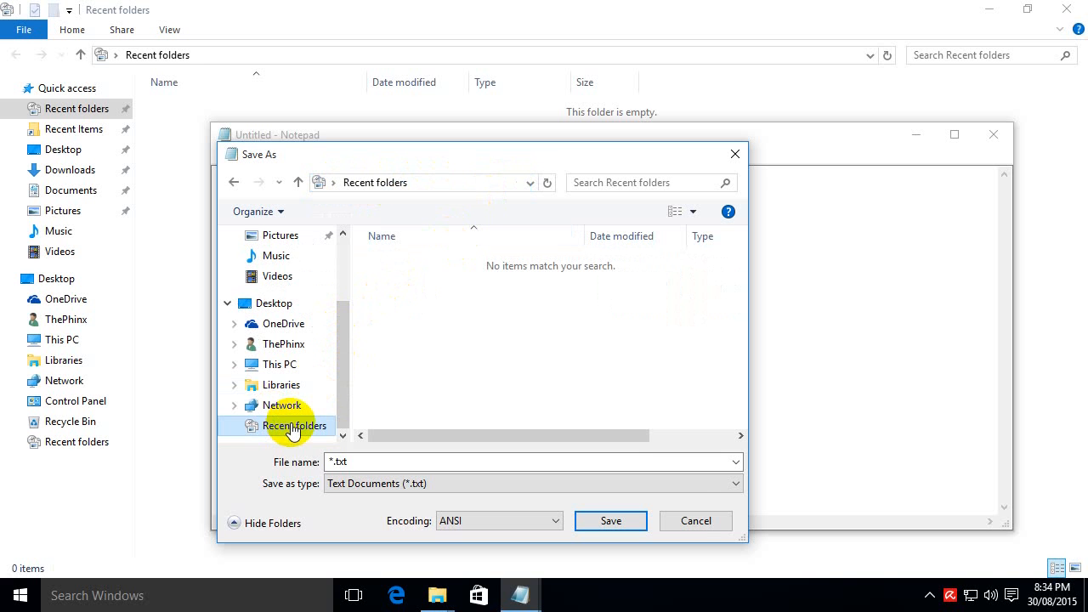
click(698, 520)
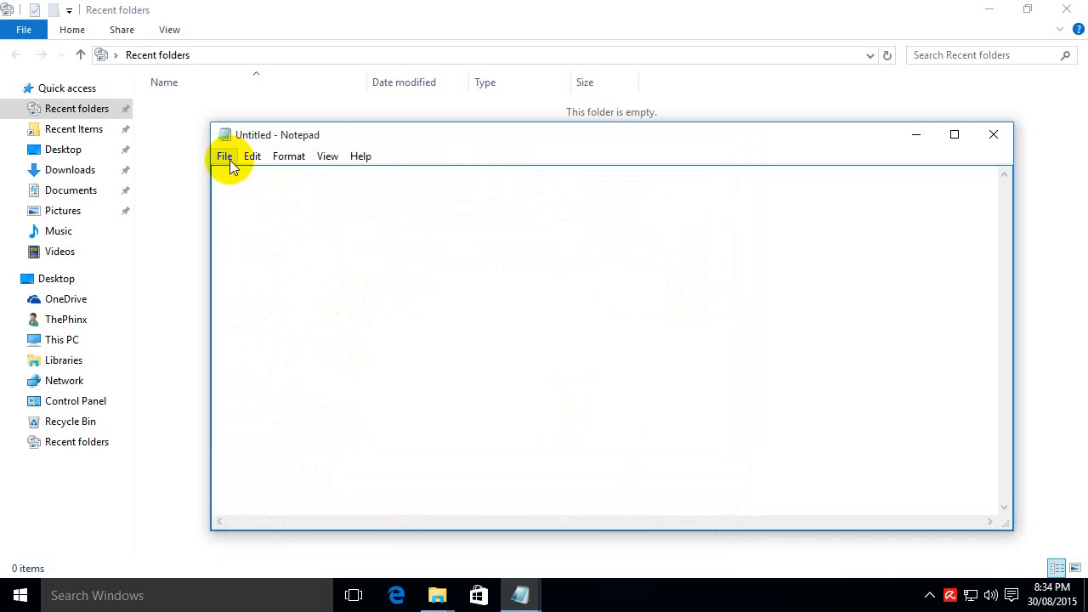
click(225, 156)
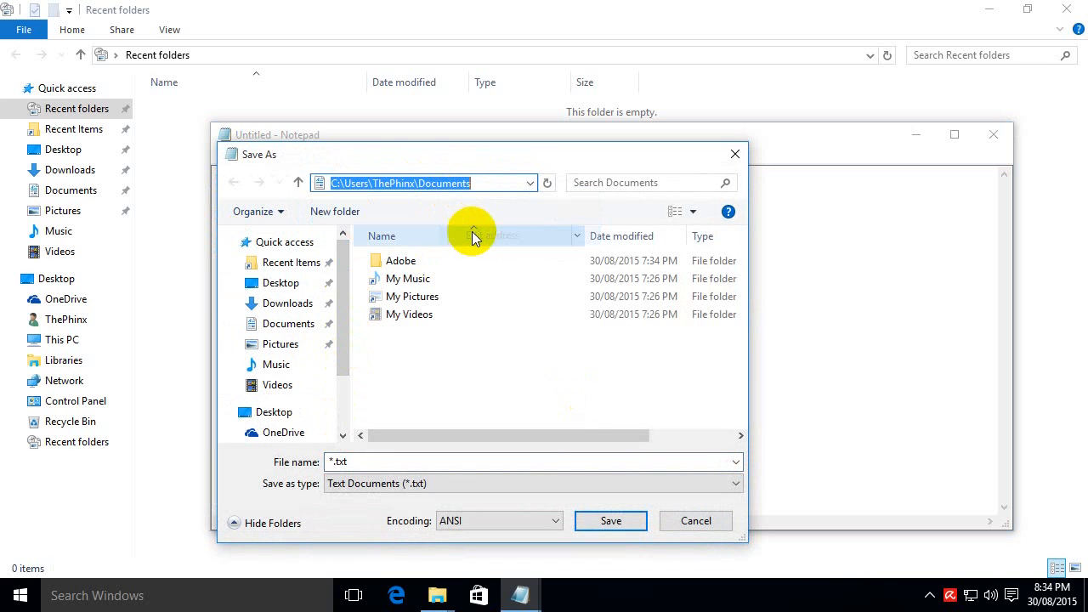
click(294, 425)
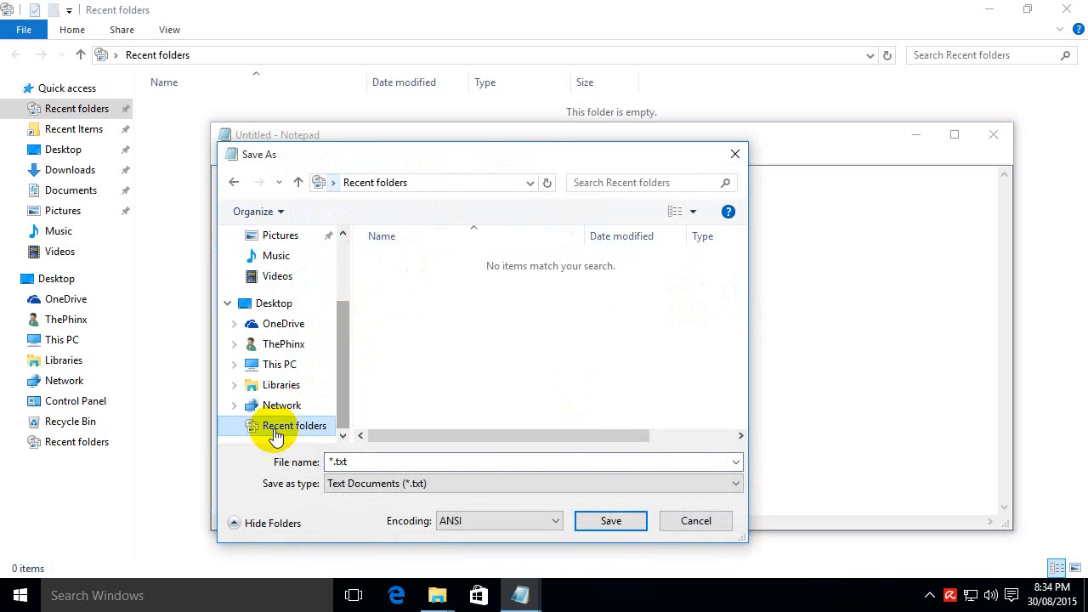
mouse_move(446, 427)
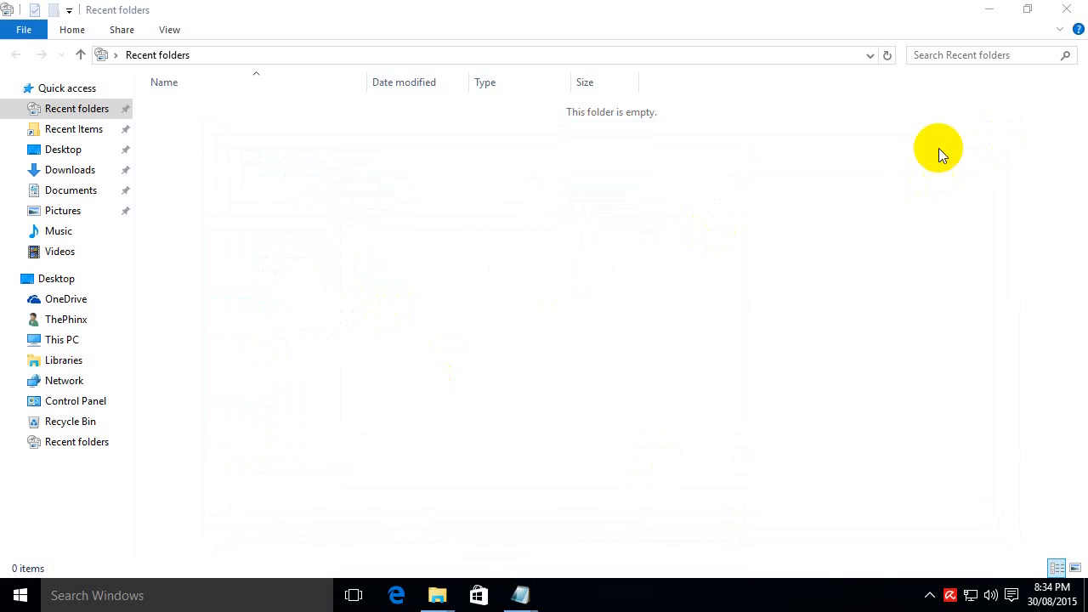
mouse_move(435, 357)
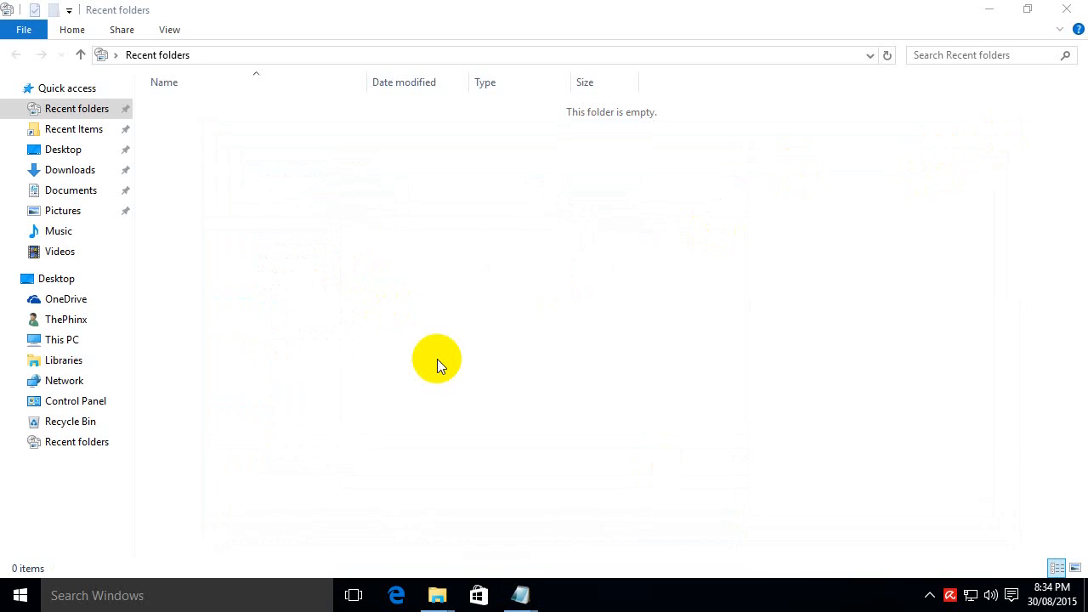
mouse_move(442, 309)
text(r)
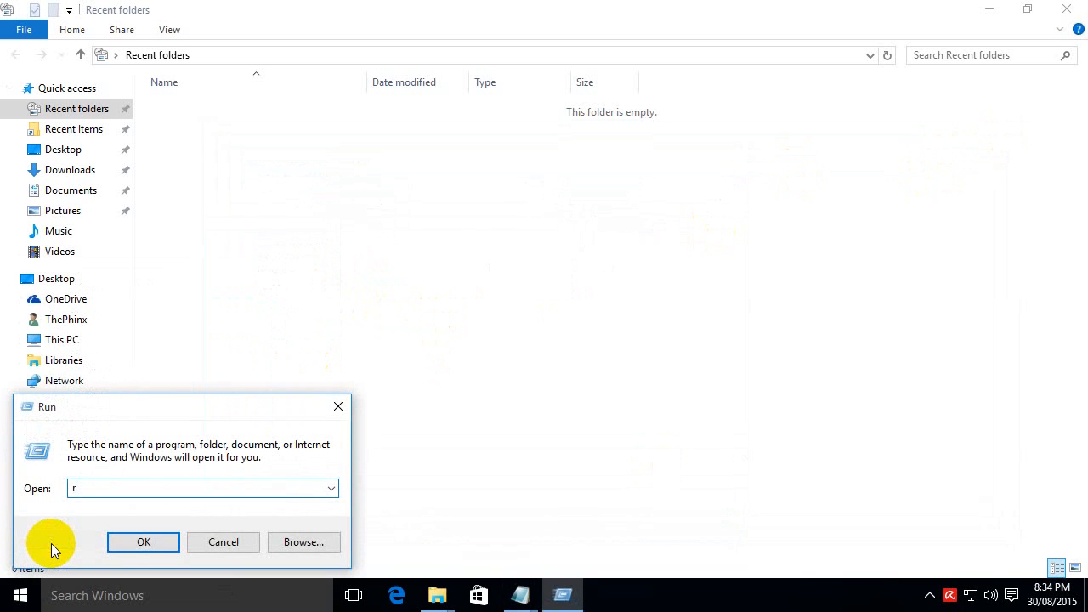
Launch regedit, find CLSID {22877a6d-37a1-461a-91b0-dbda5aaebc99} and select its ShellFolder subkey.
click(143, 541)
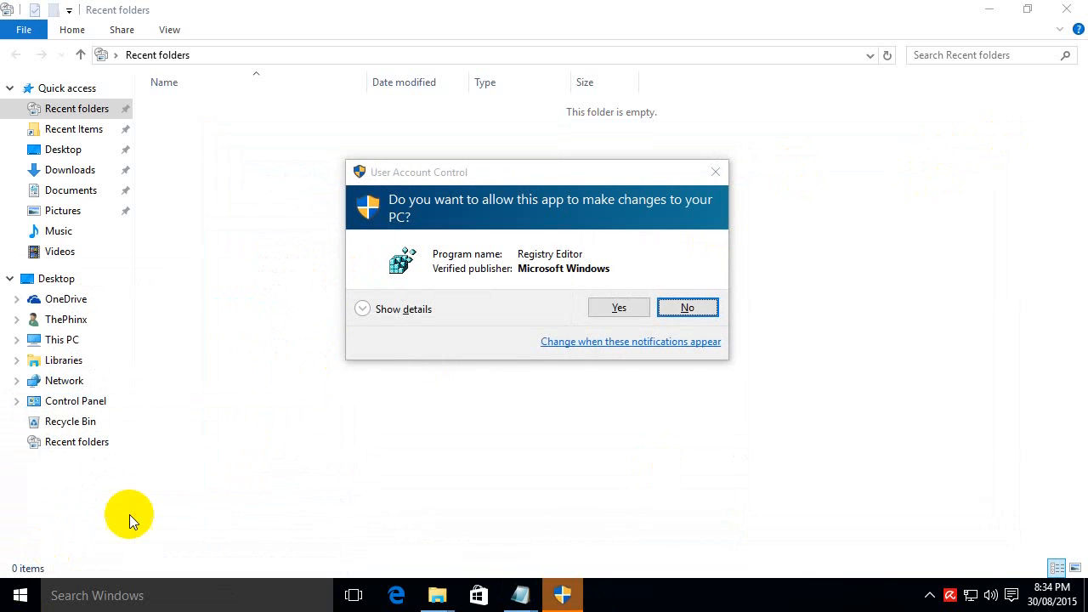
click(619, 308)
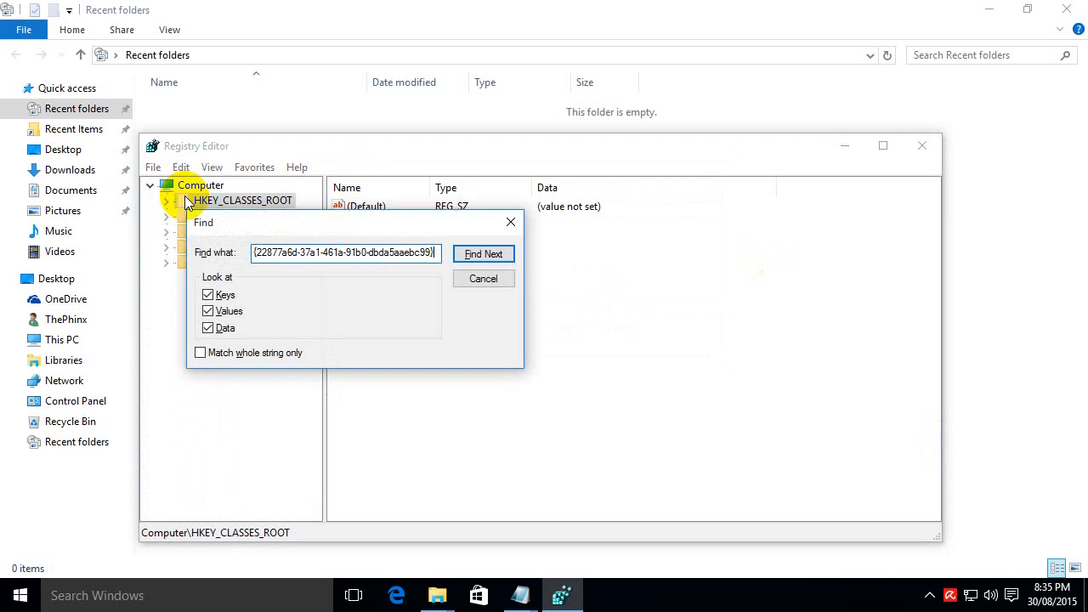
click(483, 253)
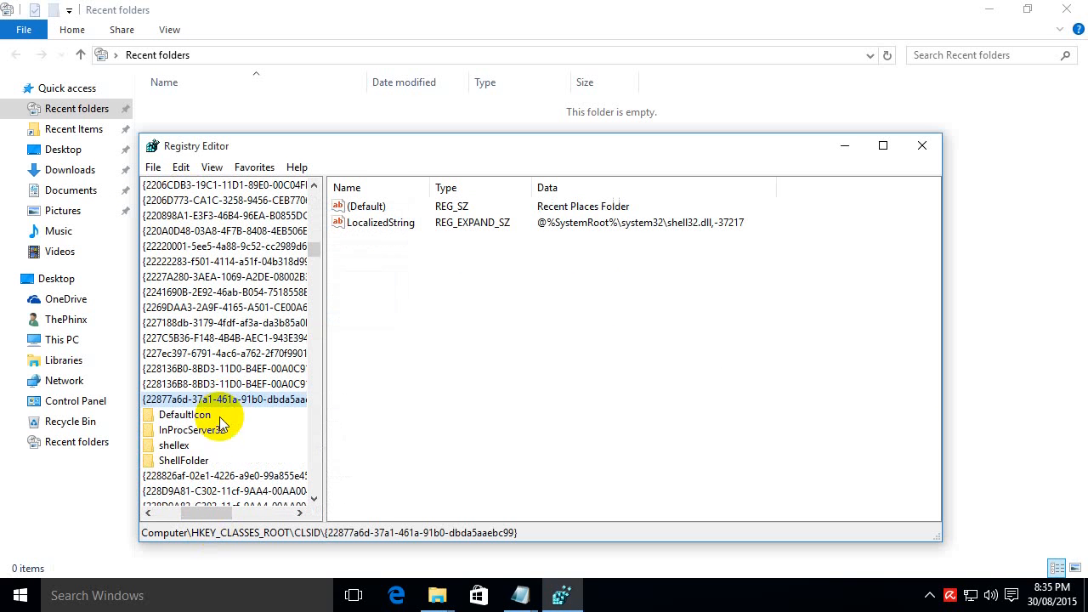
click(184, 459)
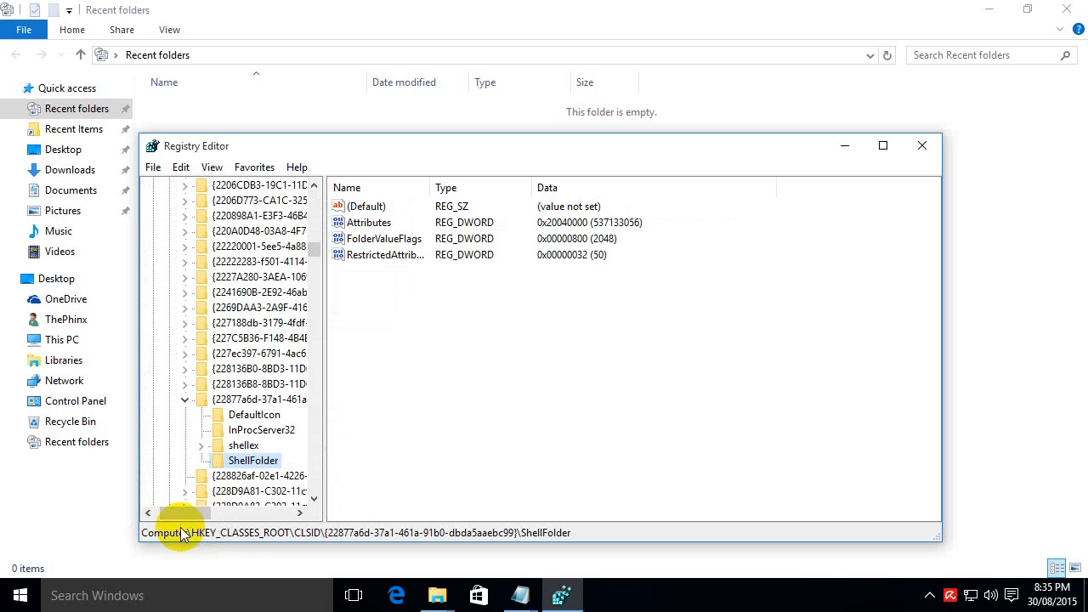
mouse_move(225, 536)
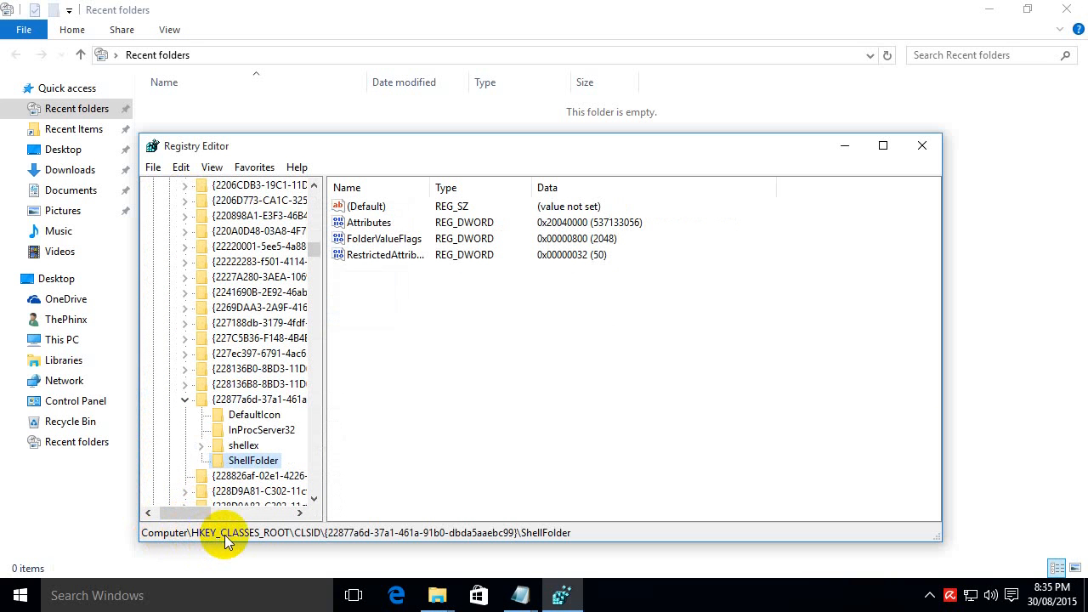
mouse_move(323, 541)
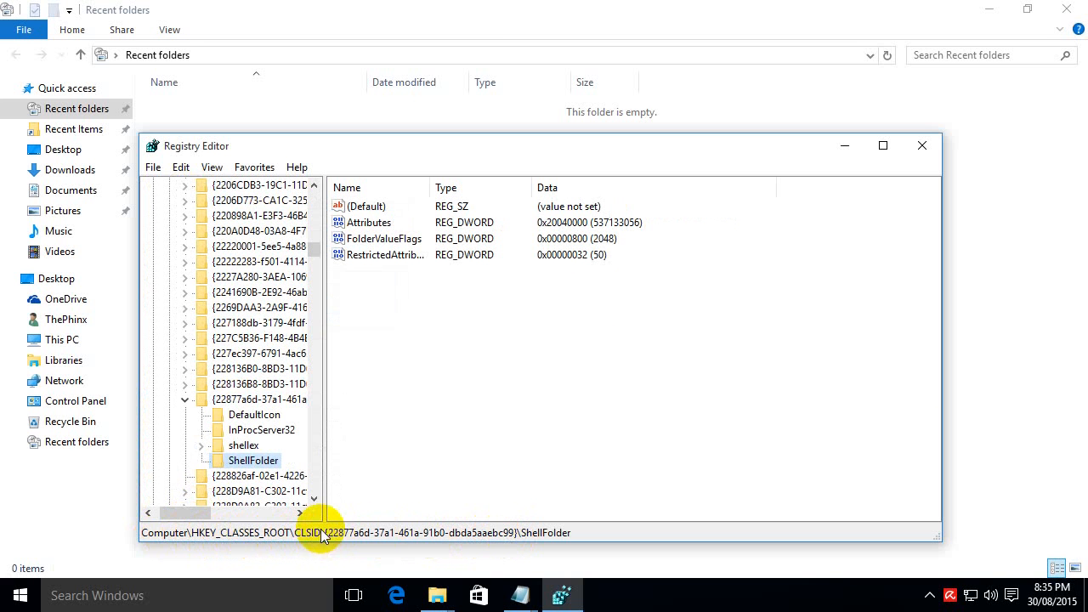
mouse_move(527, 537)
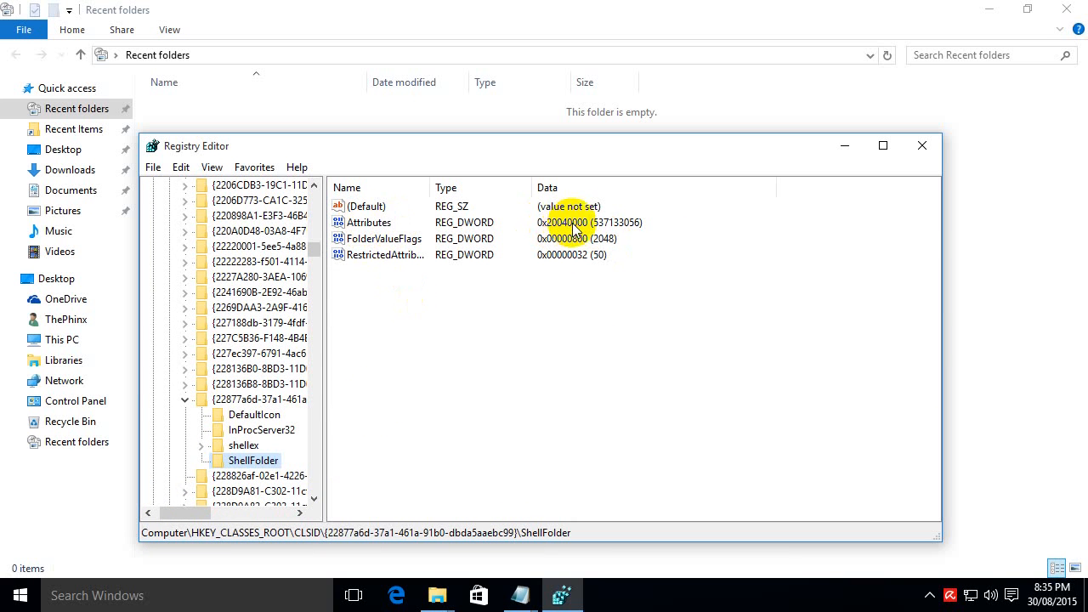
double_click(370, 221)
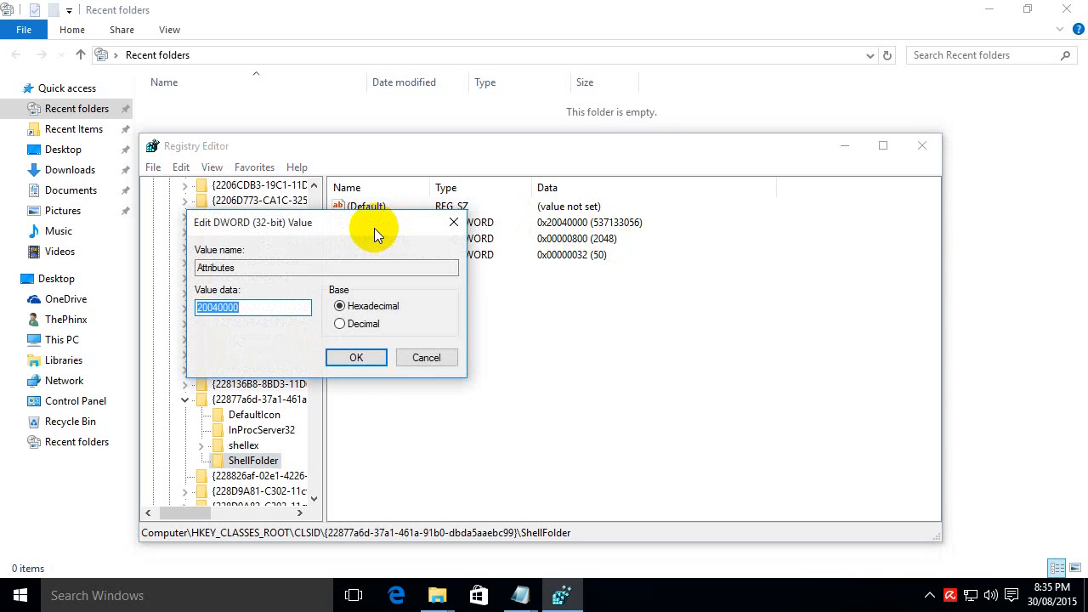
click(355, 357)
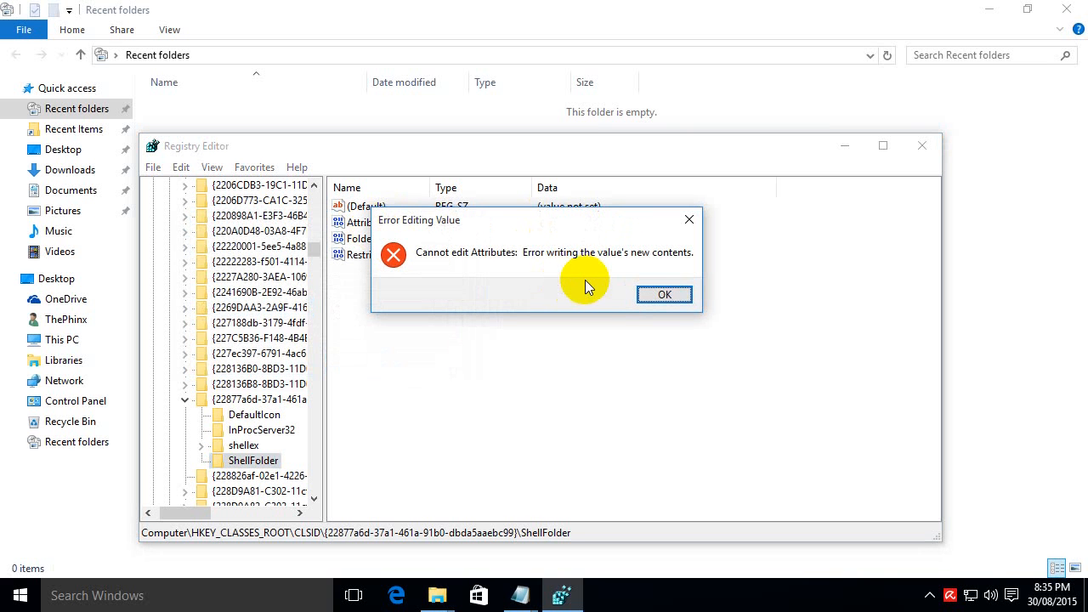
click(663, 294)
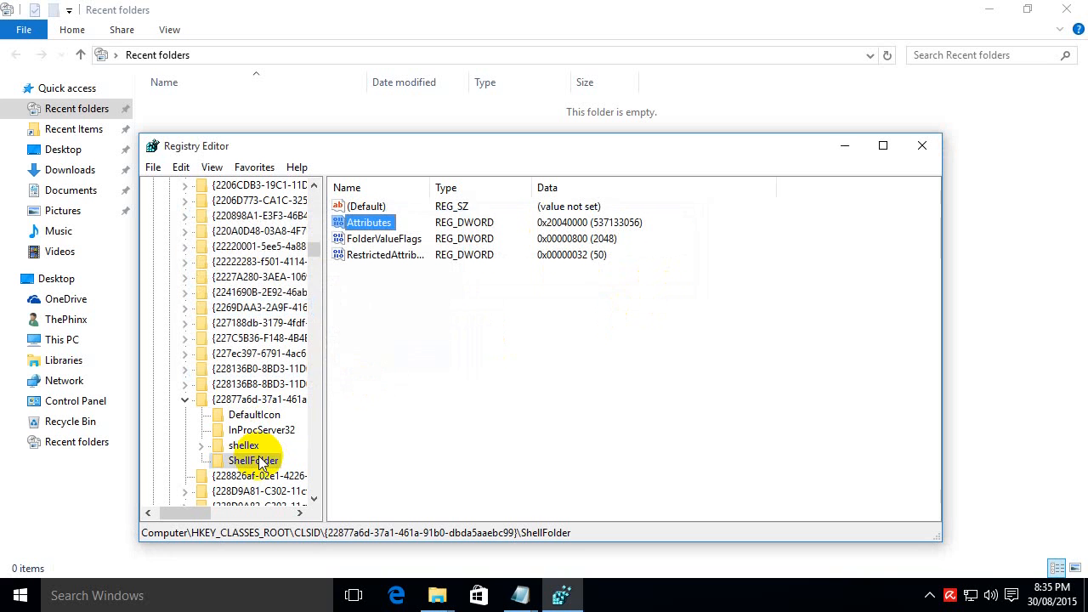
Change the ShellFolder key's owner to administrators via Advanced security and apply Full Control.
right_click(252, 459)
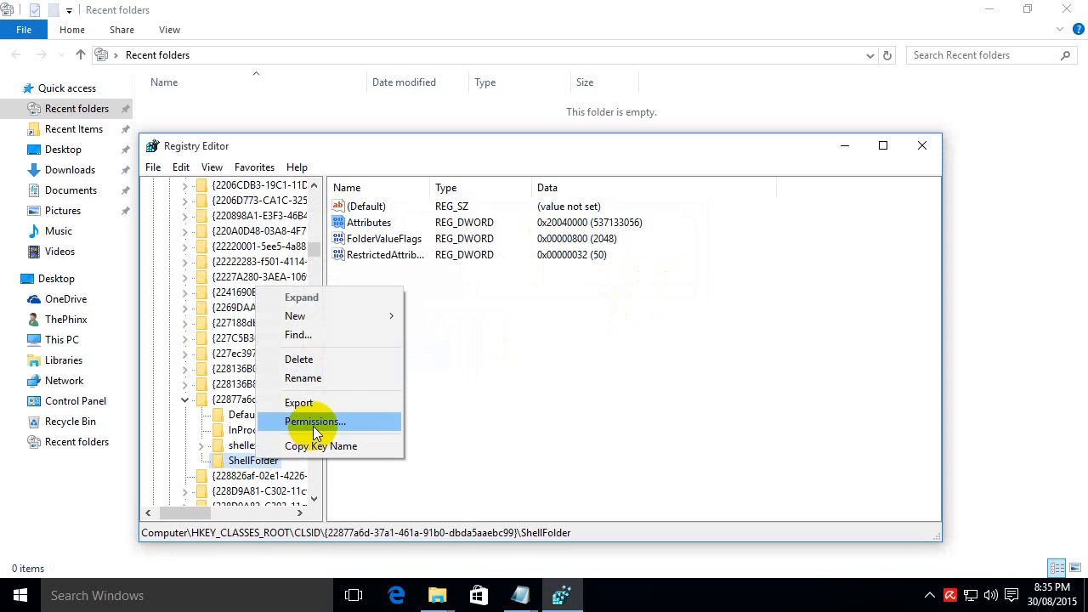
click(314, 422)
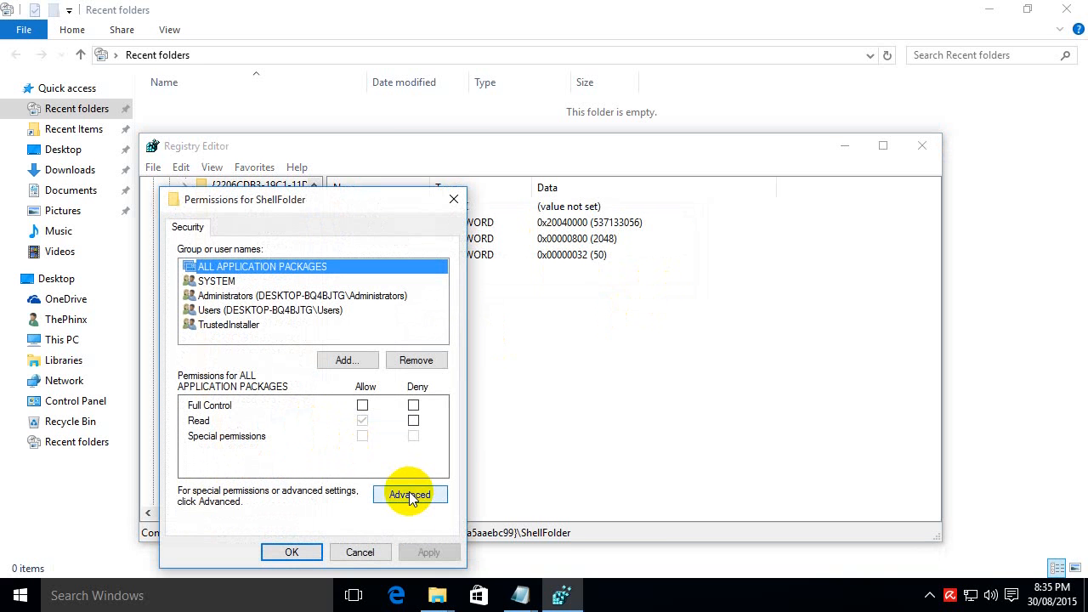
click(410, 493)
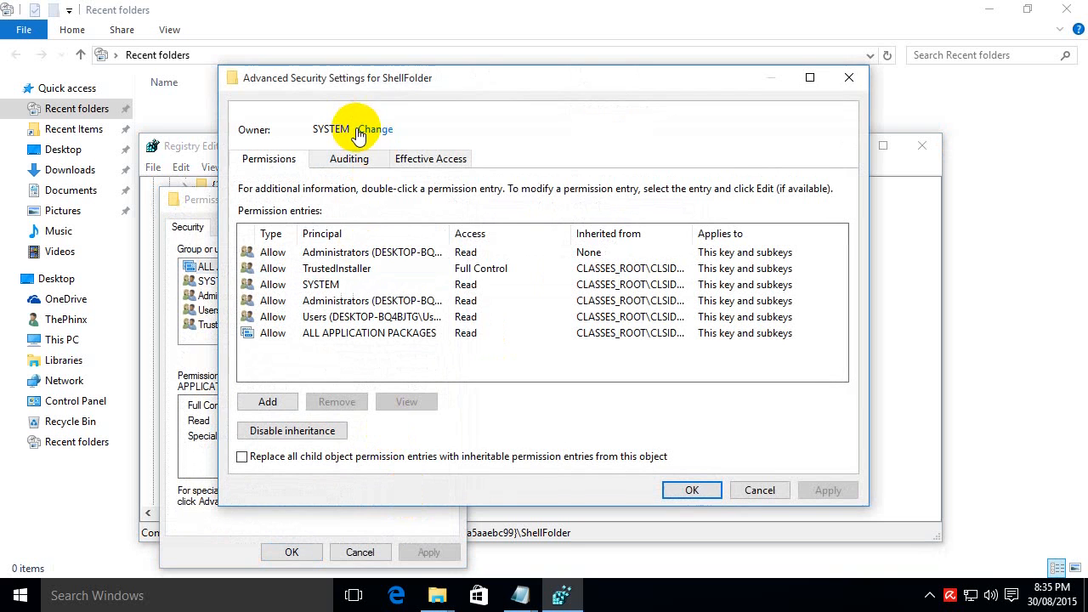
click(374, 129)
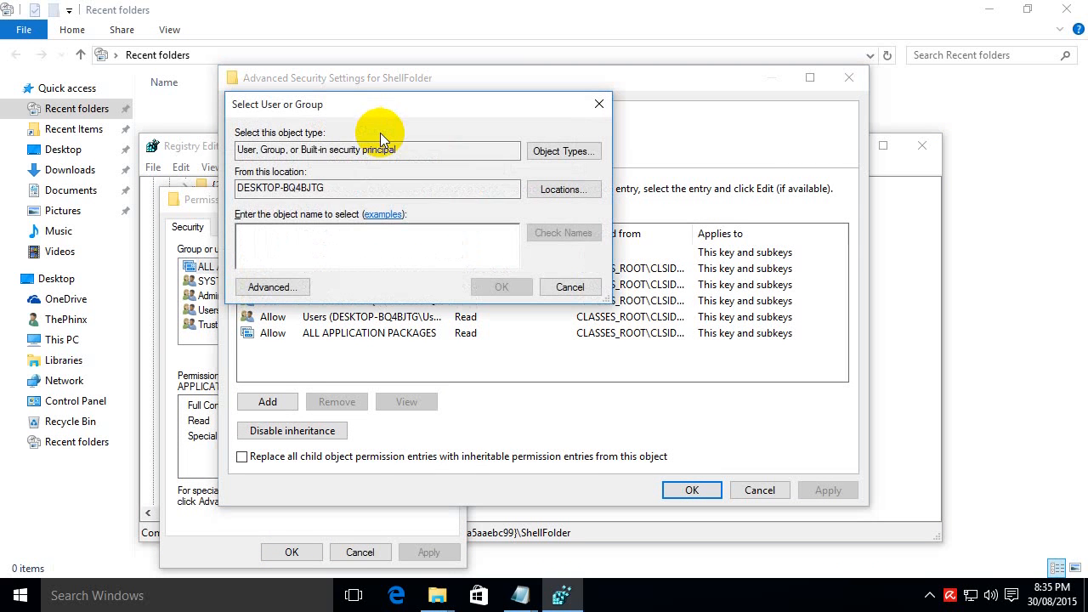
text(adminis)
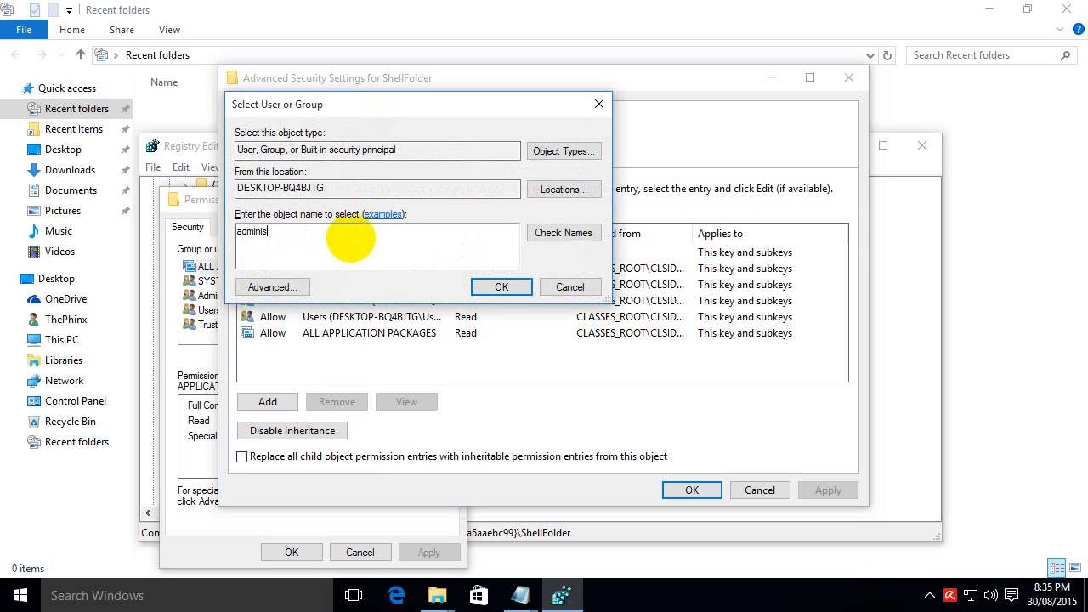
text(trators)
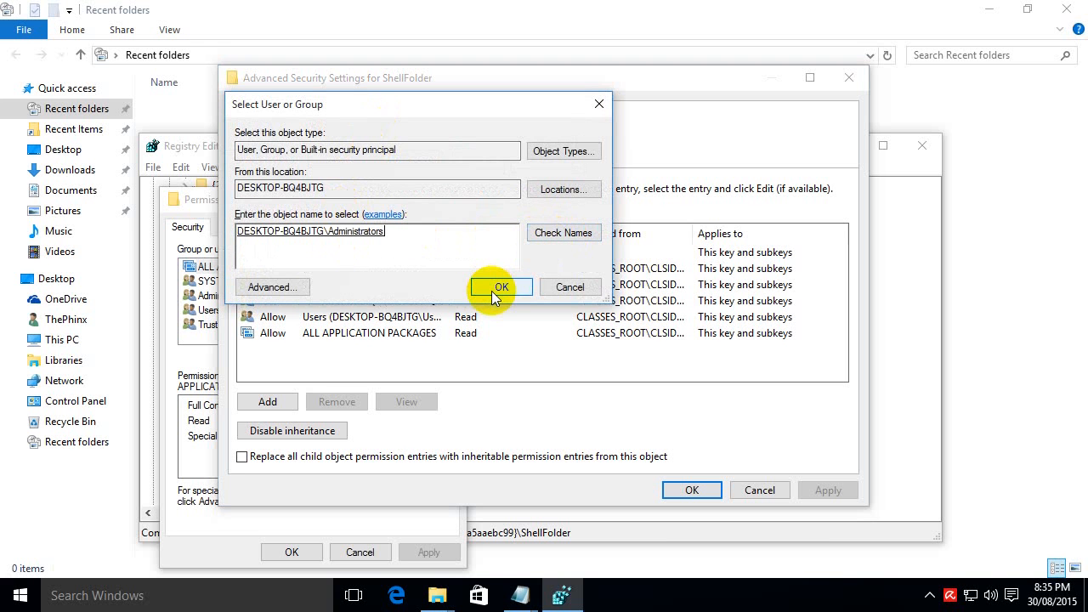
click(500, 286)
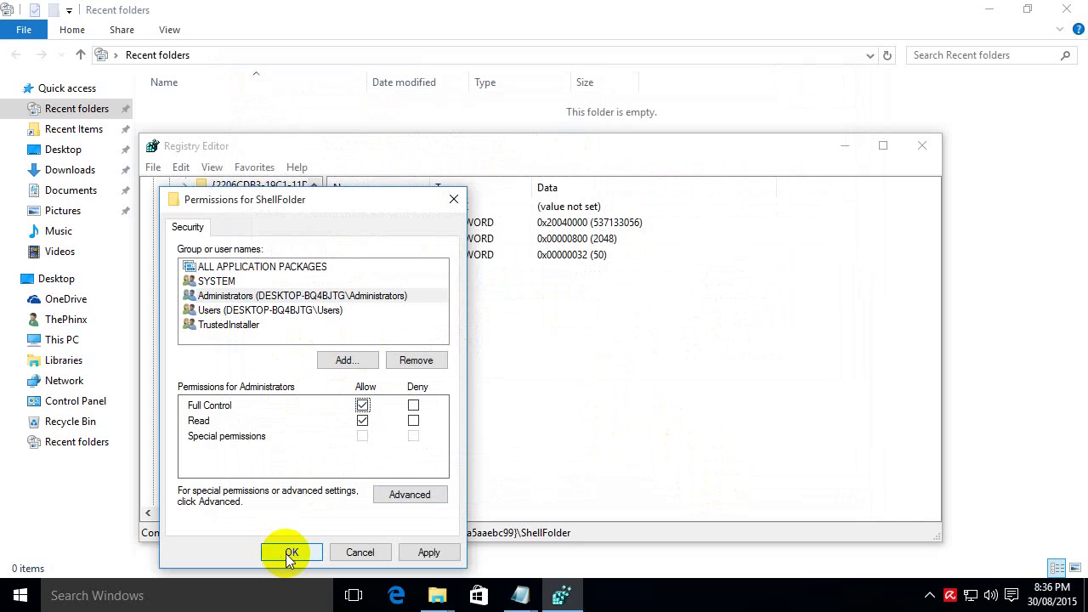
click(293, 551)
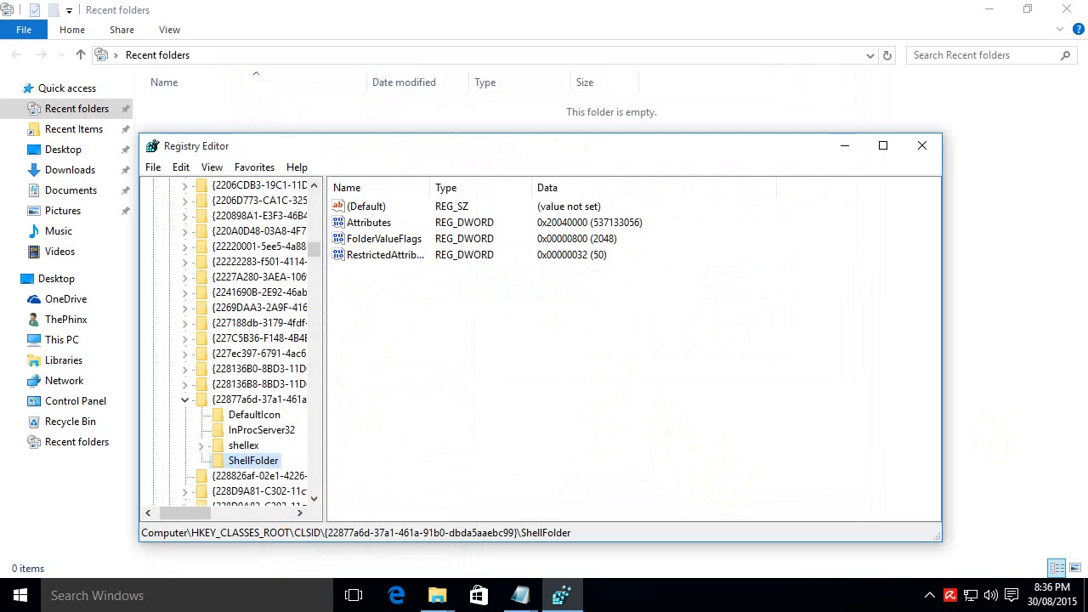
Edit the Attributes value to hexadecimal 70010020 and save it.
double_click(369, 221)
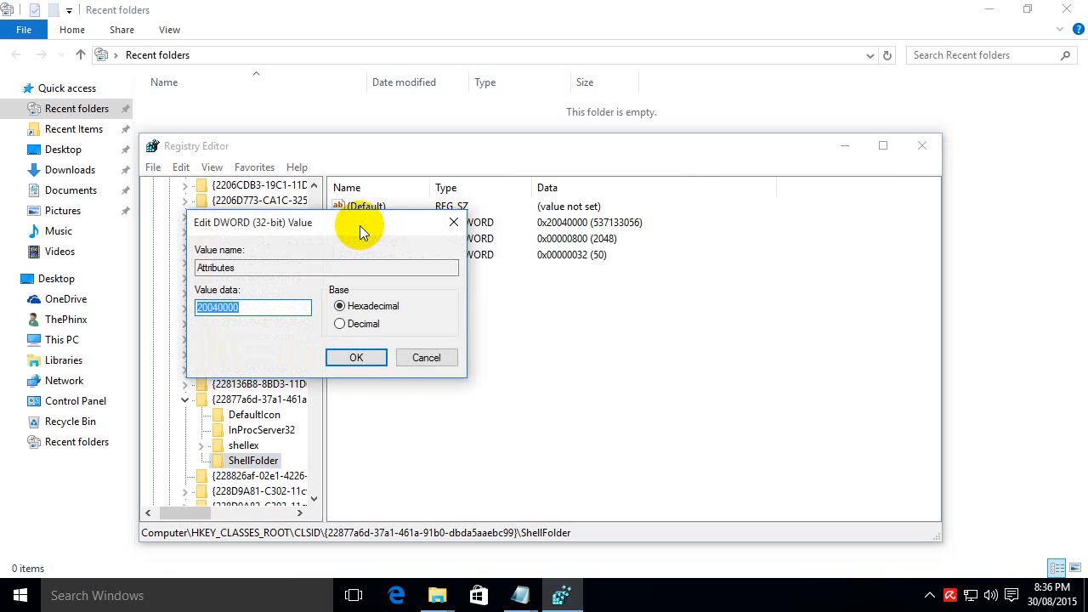
text(7)
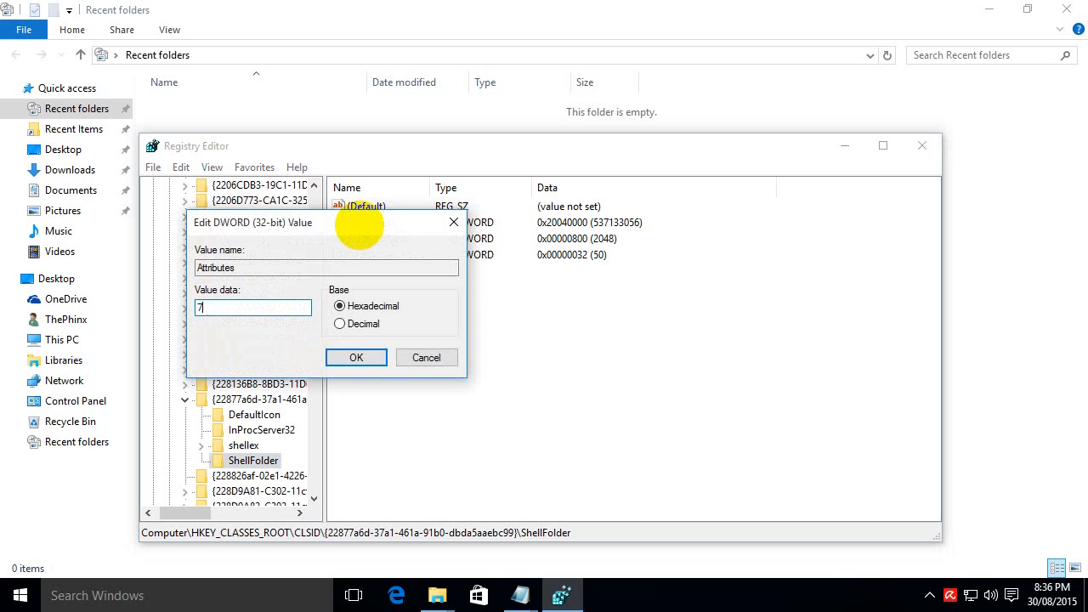
text(0010020)
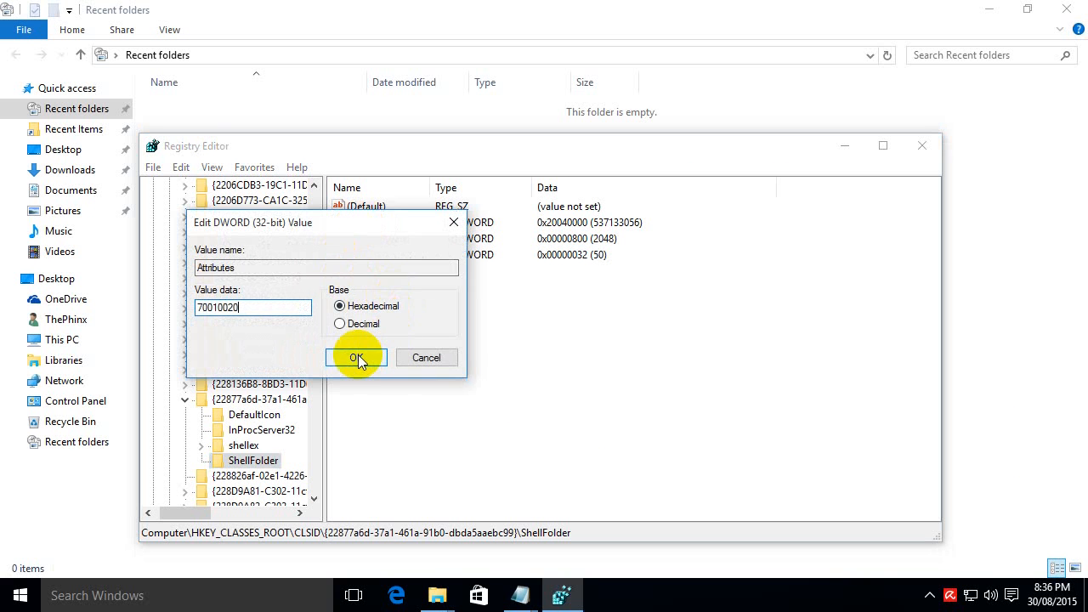
click(356, 357)
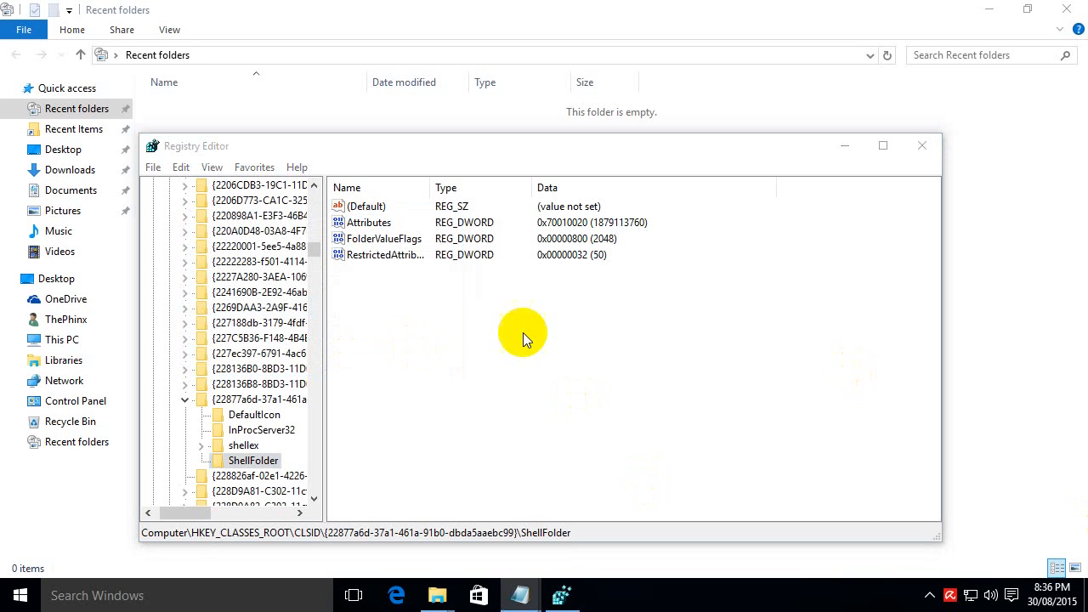
Find the next matching CLSID key, the copy under Wow6432Node.
click(371, 221)
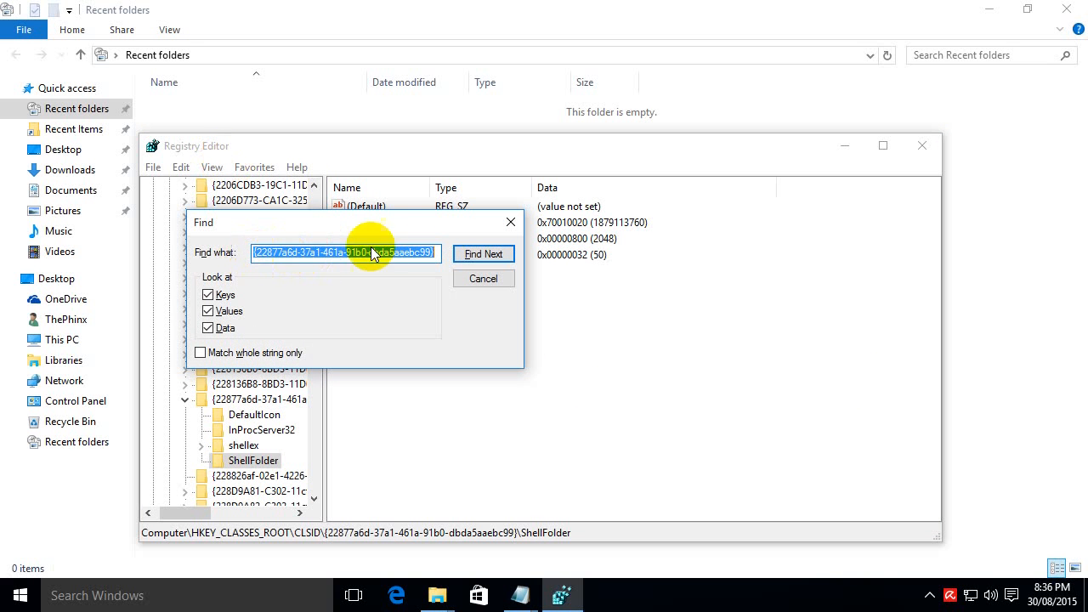
click(483, 254)
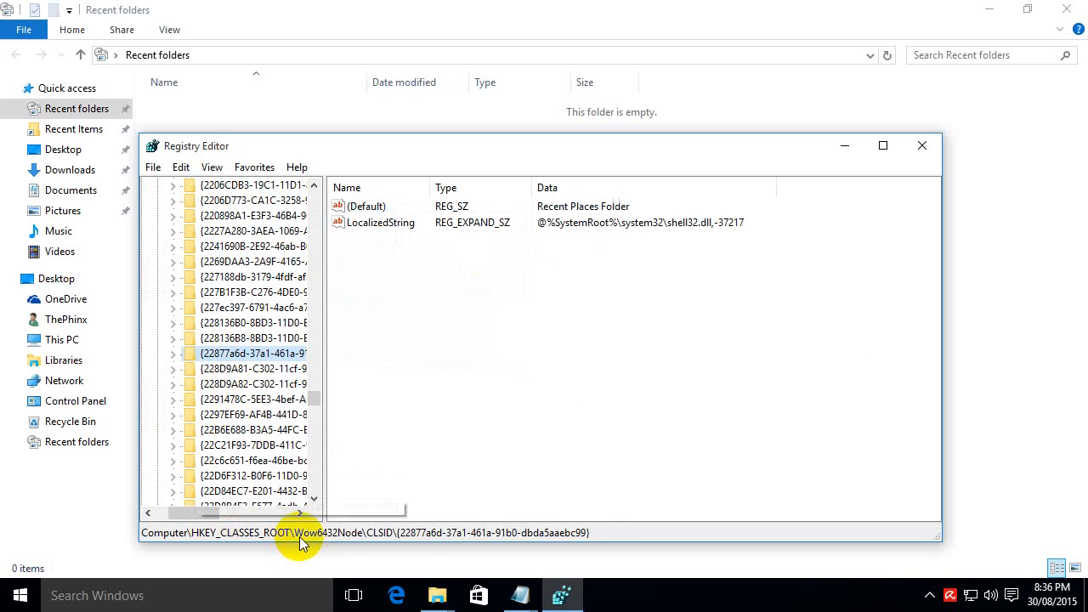
mouse_move(401, 542)
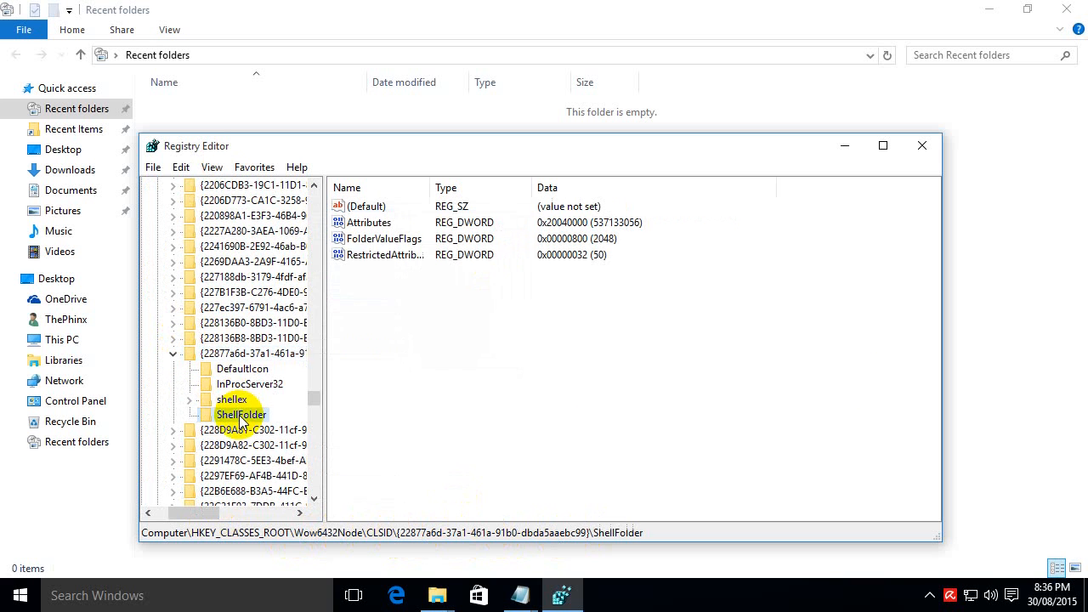
Make administrators the owner of the Wow6432Node ShellFolder key via Advanced security.
right_click(242, 415)
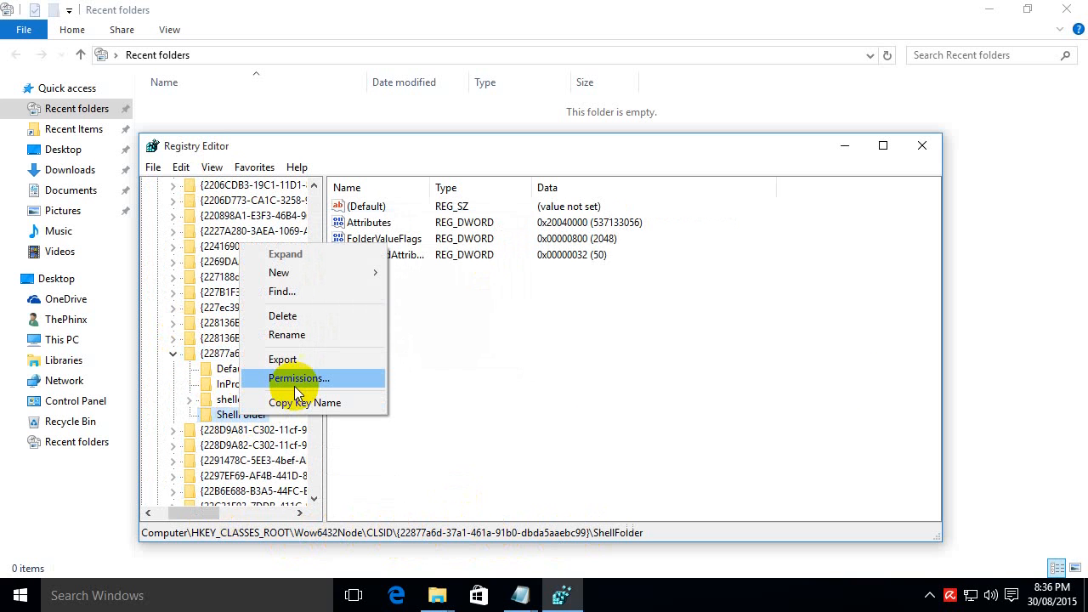
click(297, 377)
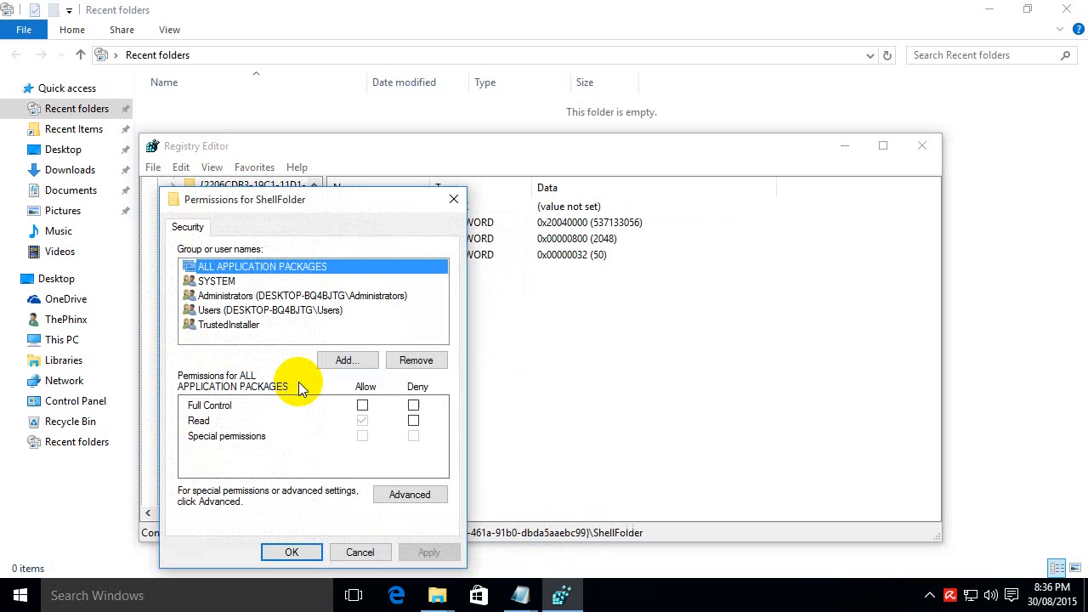
click(412, 493)
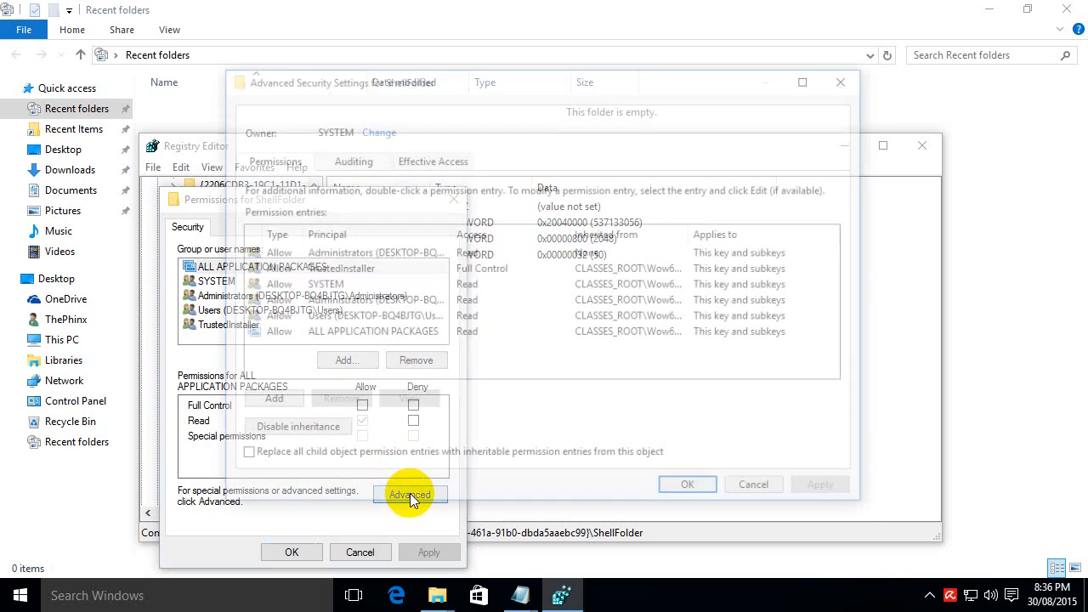
click(412, 493)
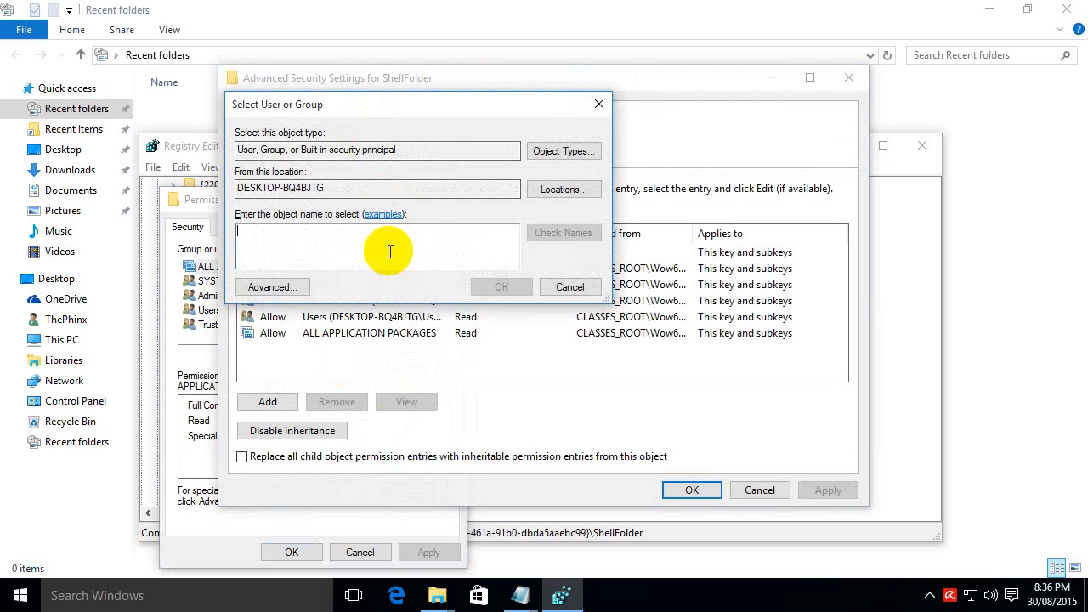
text(administrators)
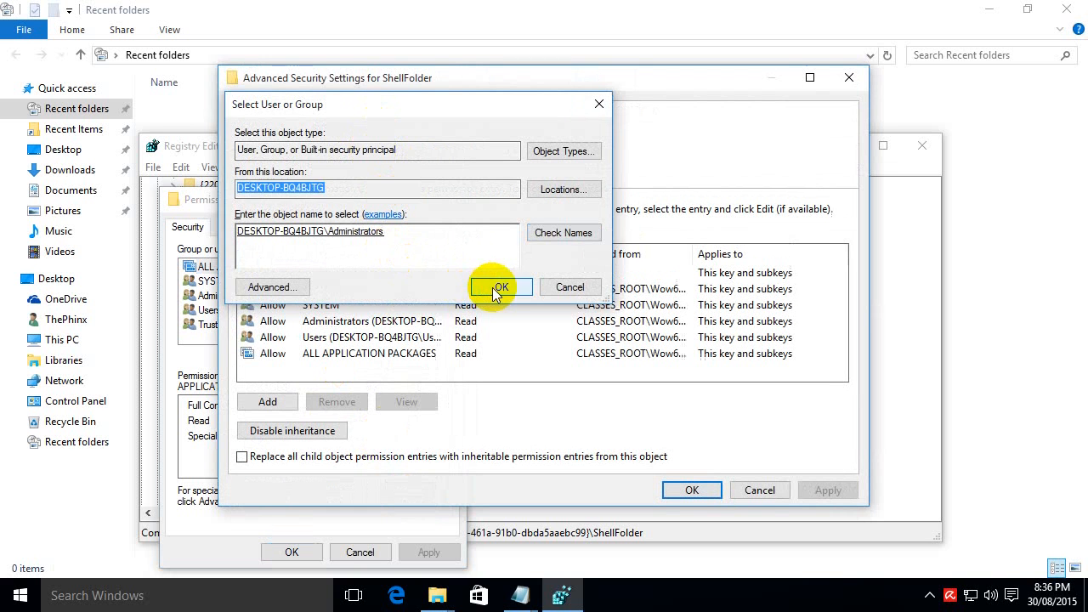
click(500, 286)
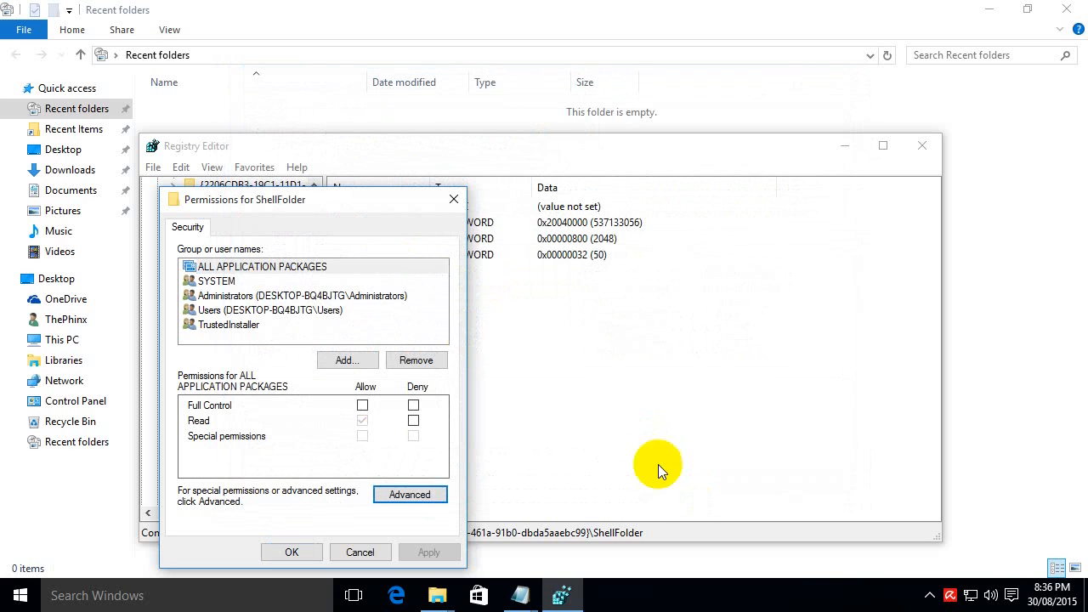
click(298, 296)
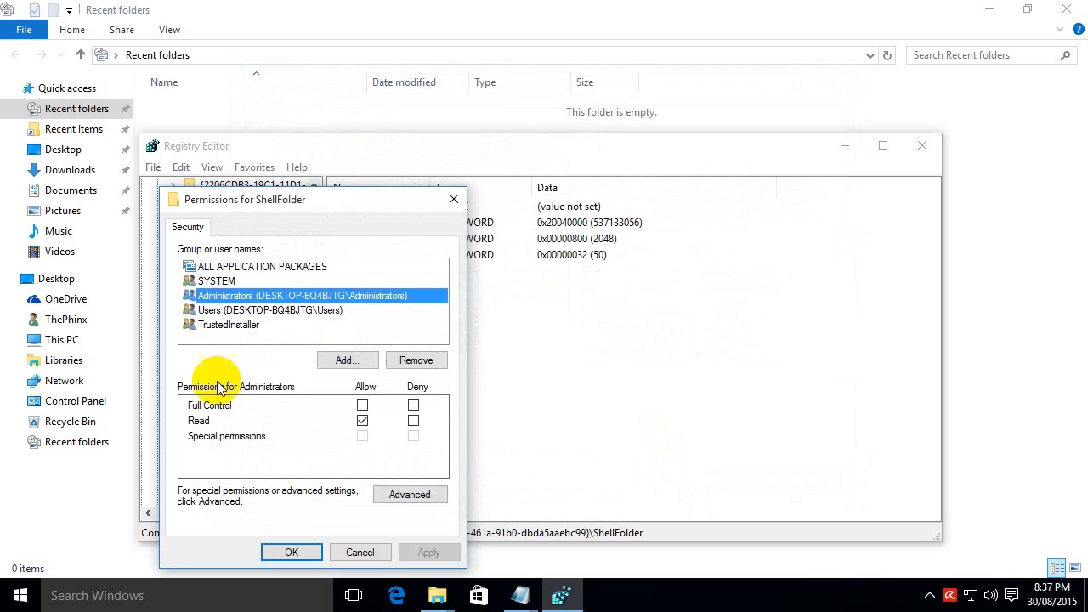
Allow Full Control for the Administrators group and save the permissions.
click(362, 405)
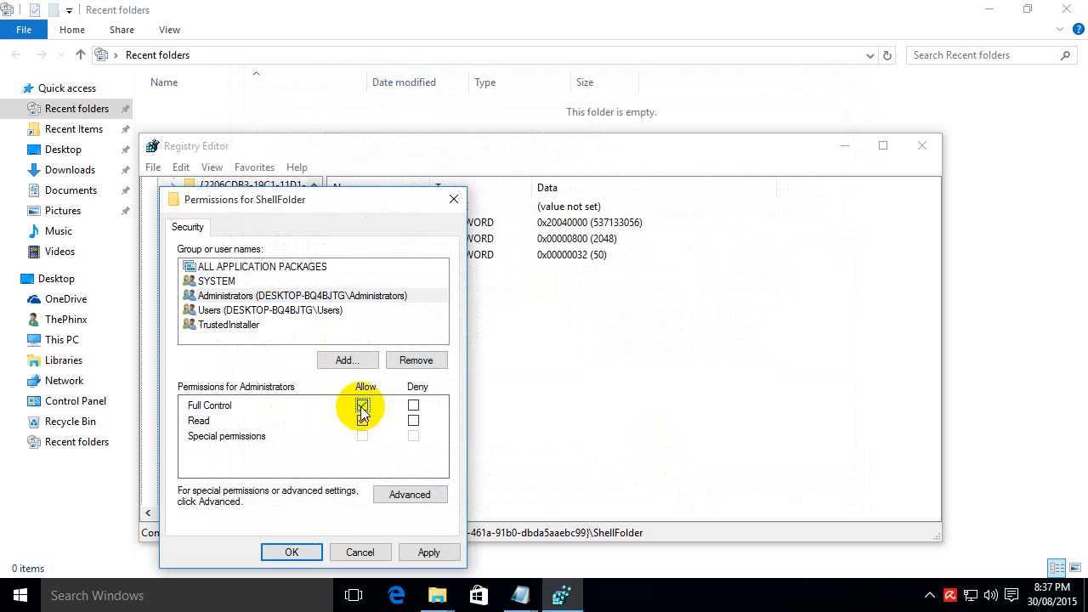
click(362, 405)
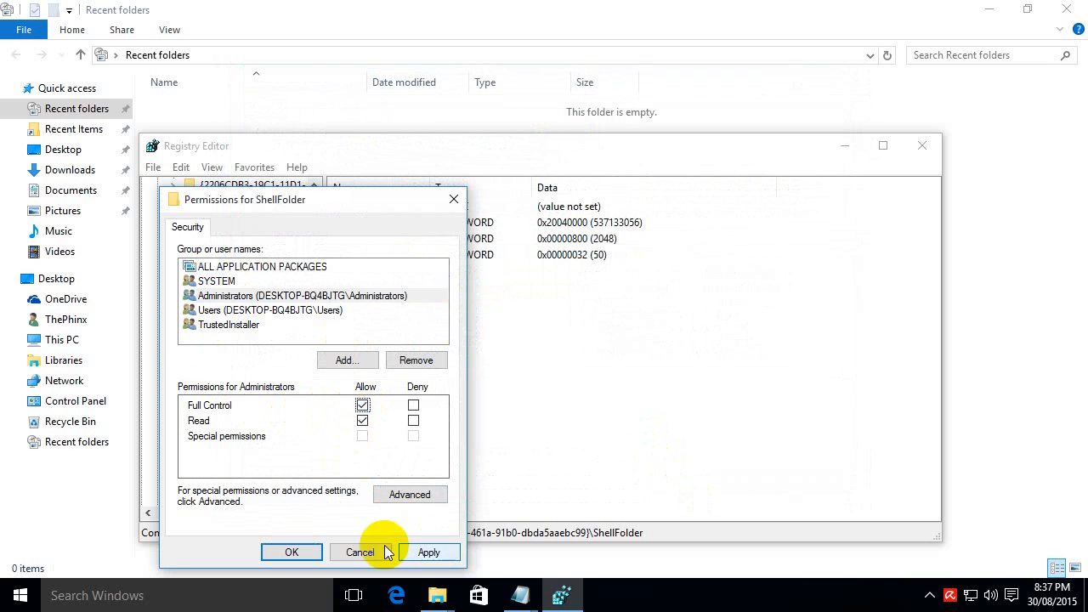
click(361, 551)
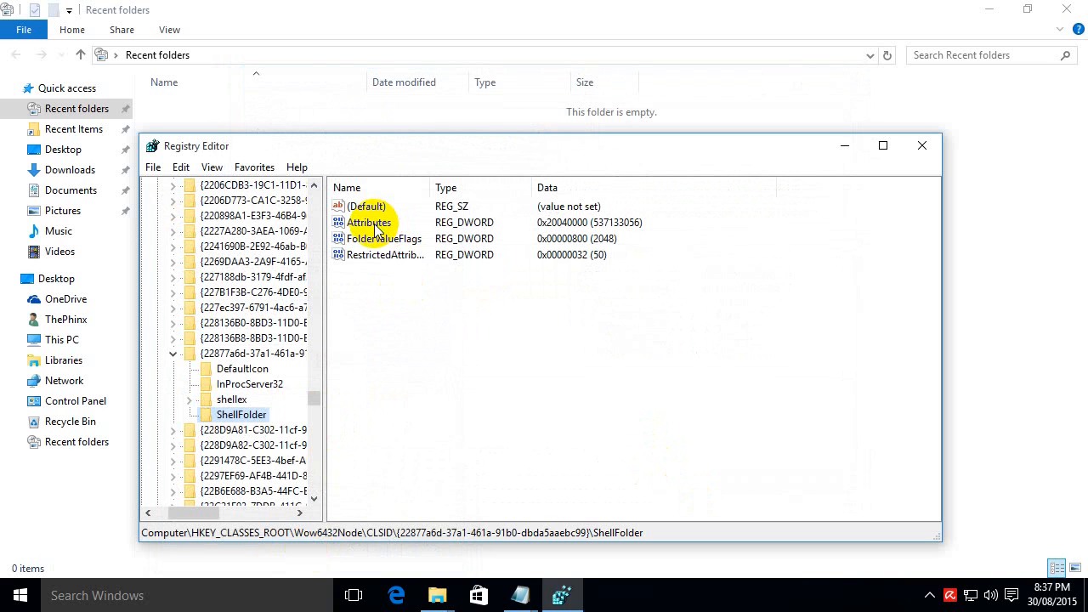
Set this key's Attributes to hexadecimal 70010020, confirm, and close Registry Editor.
double_click(369, 221)
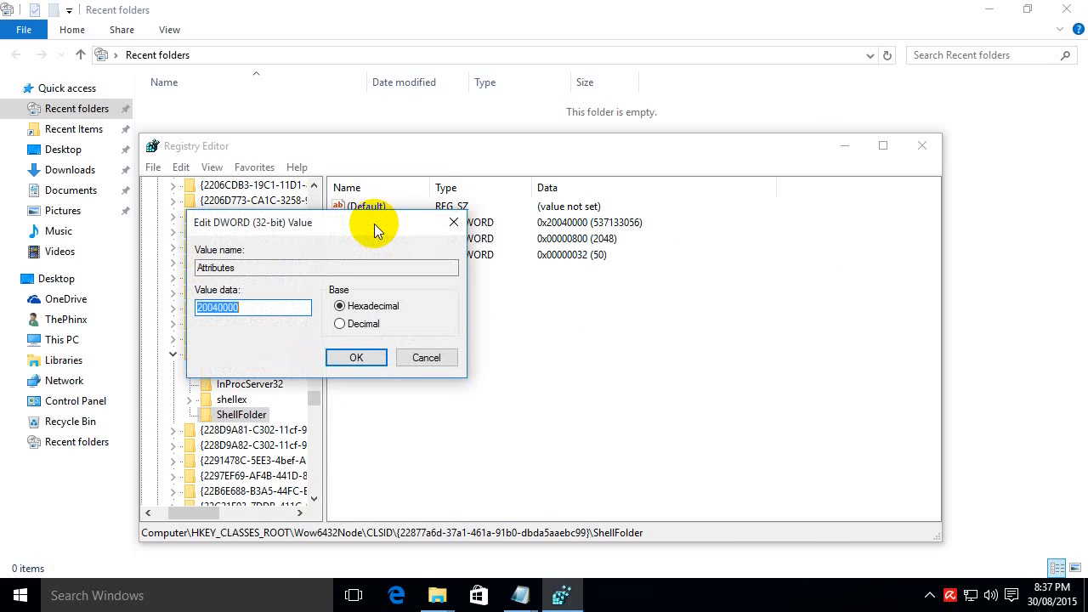
text(70010)
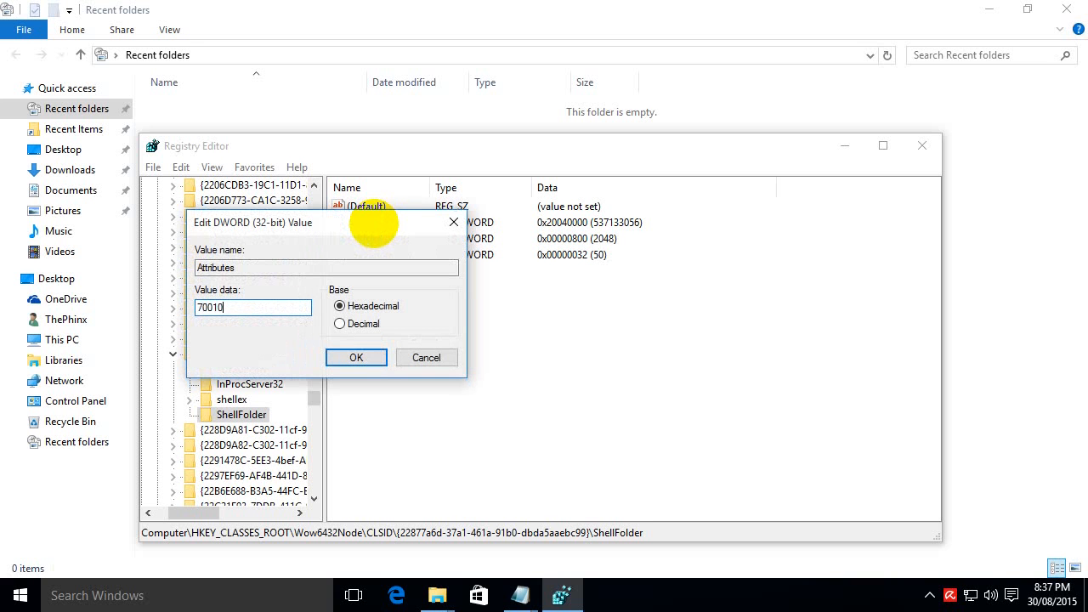
click(355, 357)
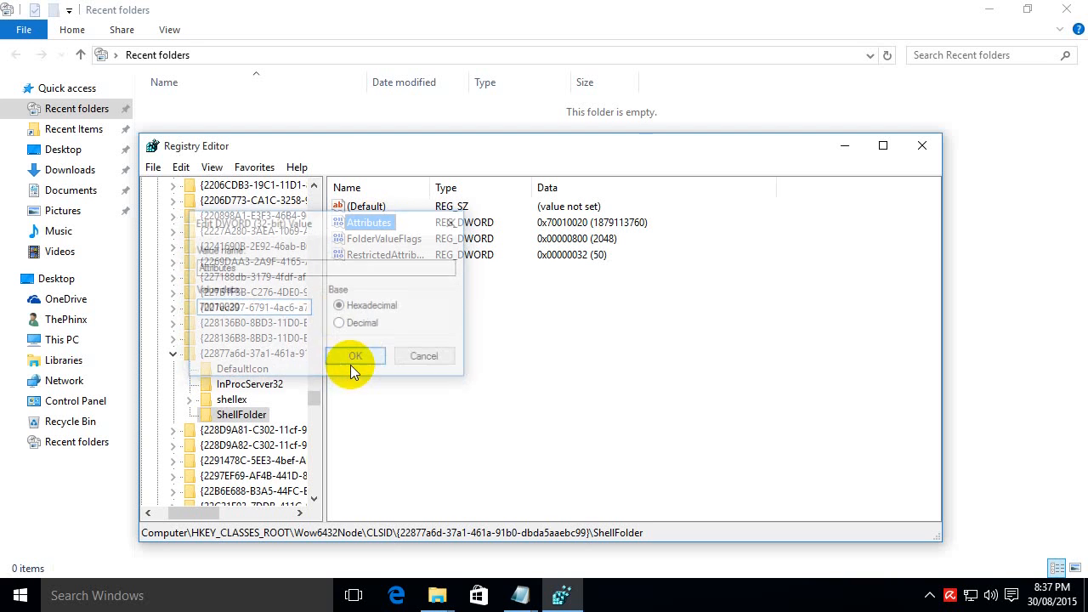
click(354, 355)
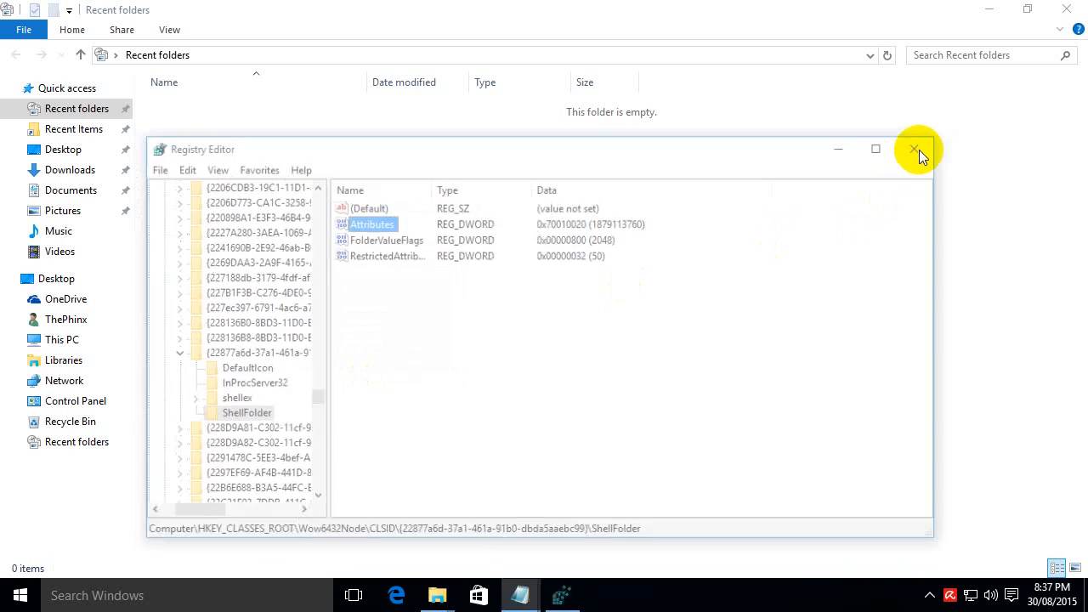
click(913, 149)
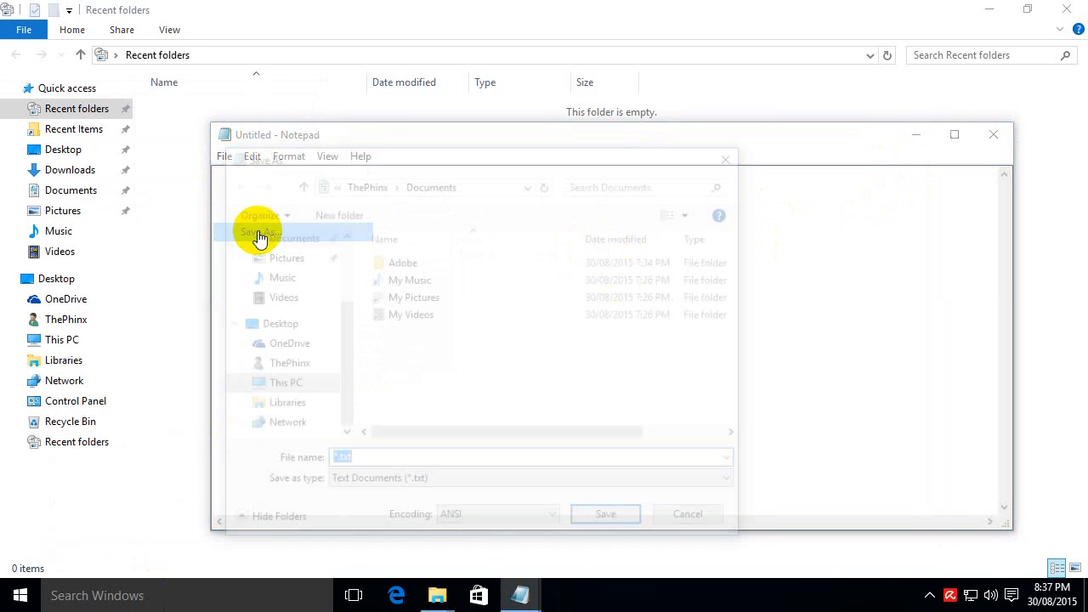
Select Recent folders under Quick access in Notepad's Save As dialog, then cancel saving.
click(296, 262)
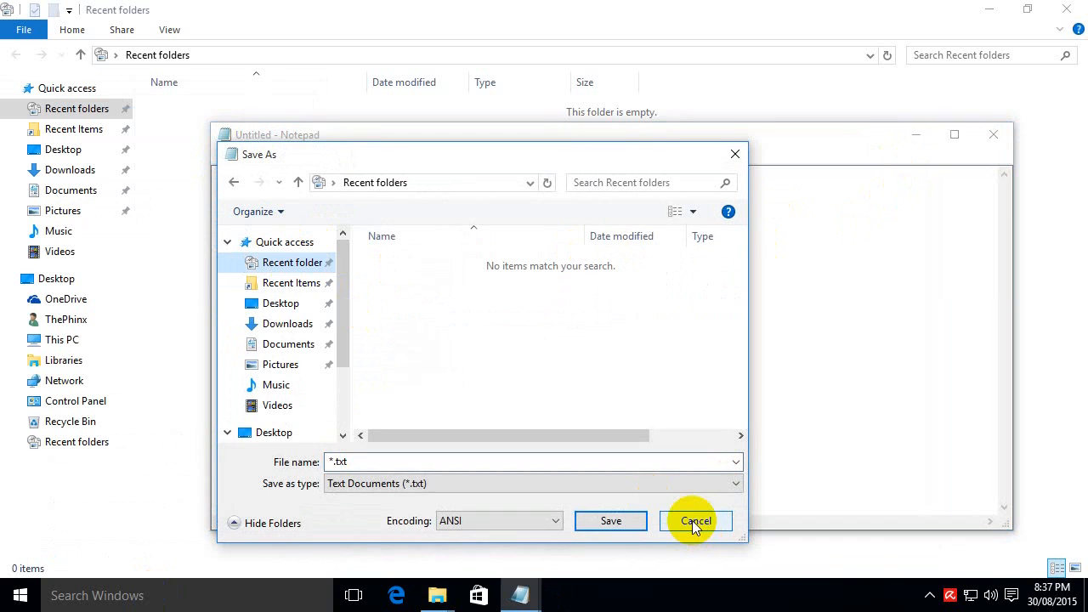
click(696, 520)
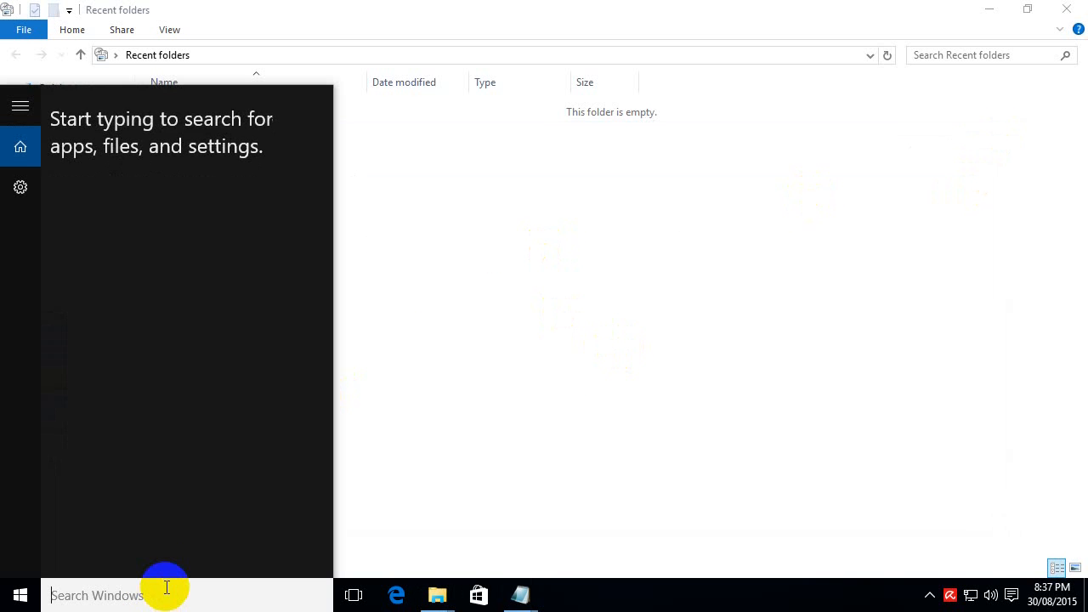
Launch Microsoft Word 2010 via search 'micro' and select Recent folders in its Save As dialog.
text(micro)
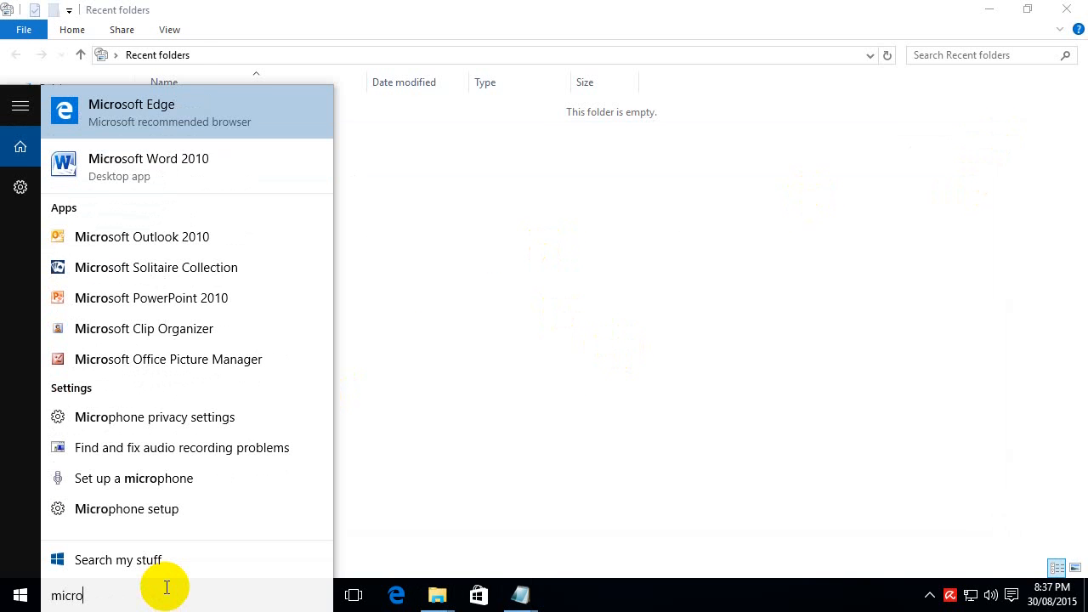
click(148, 167)
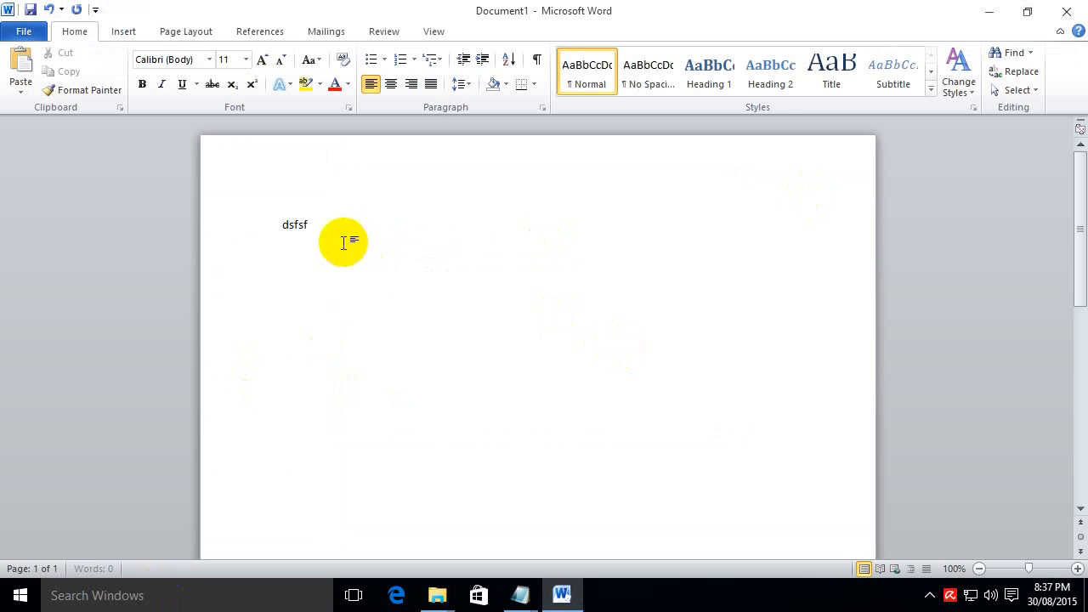
key(ctrl+s)
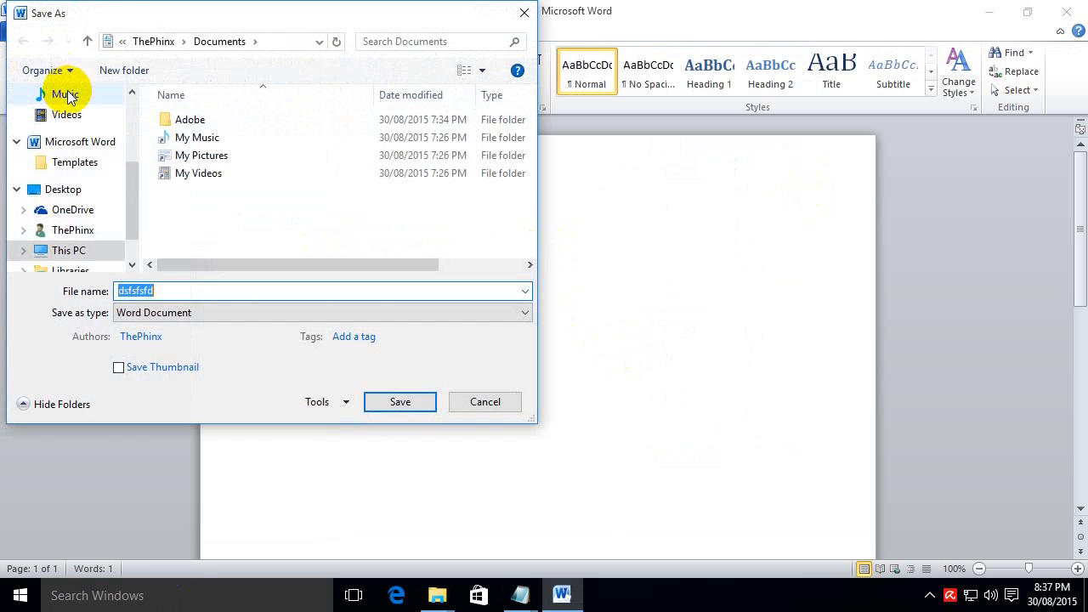
click(81, 121)
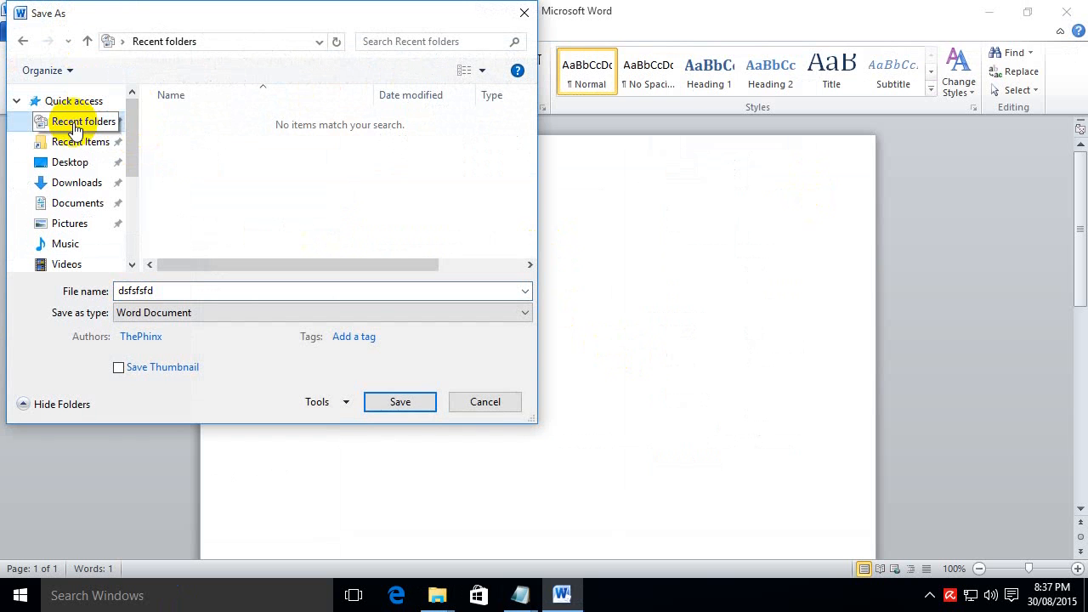
click(400, 401)
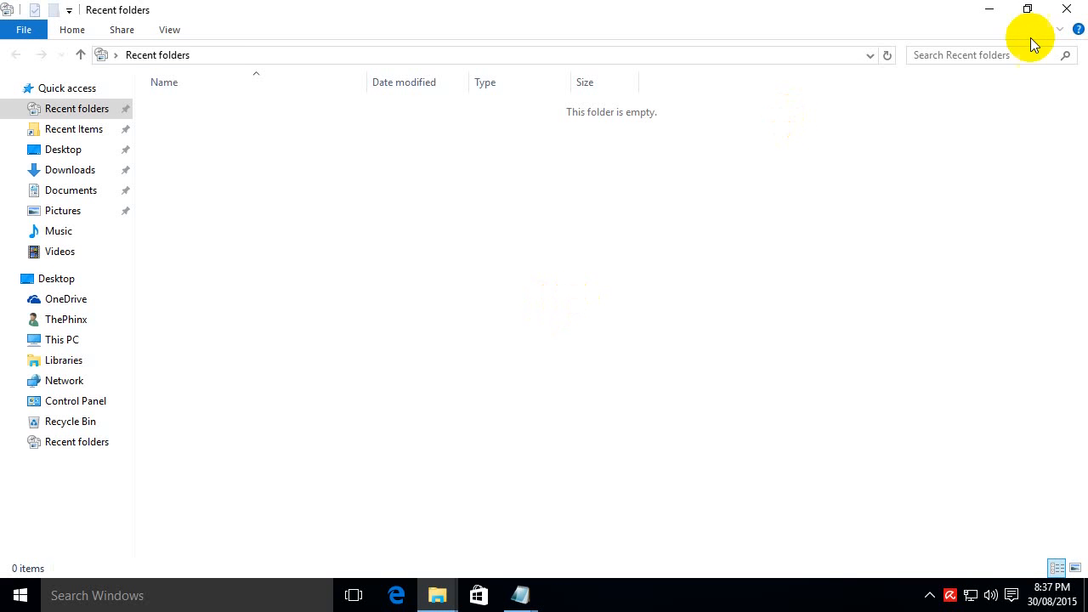
Switch File Explorer from Recent folders to the Recent Items folder via the navigation pane.
click(75, 129)
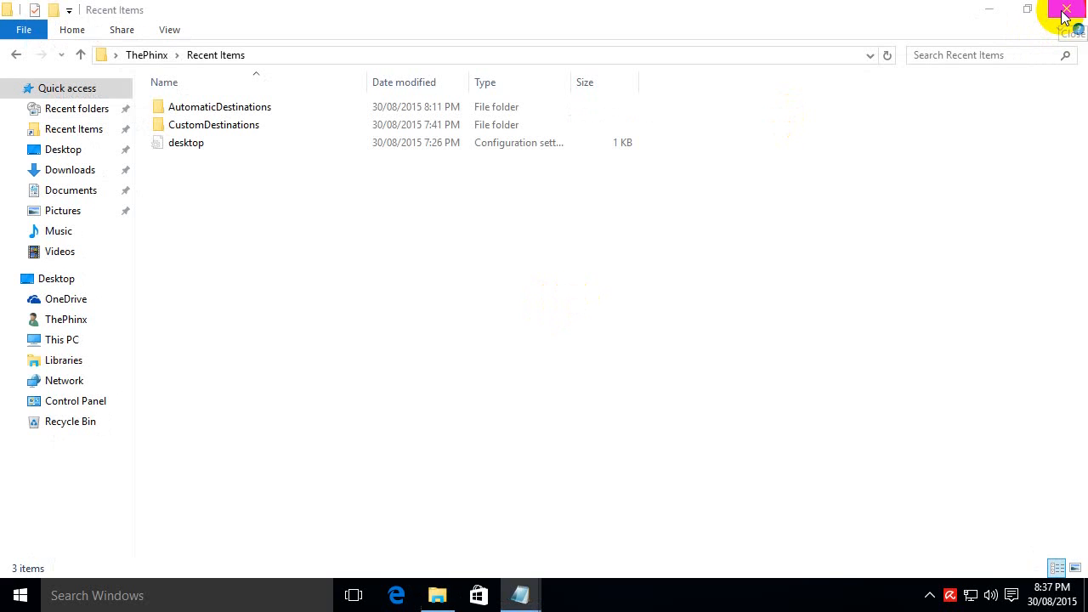
mouse_move(1067, 17)
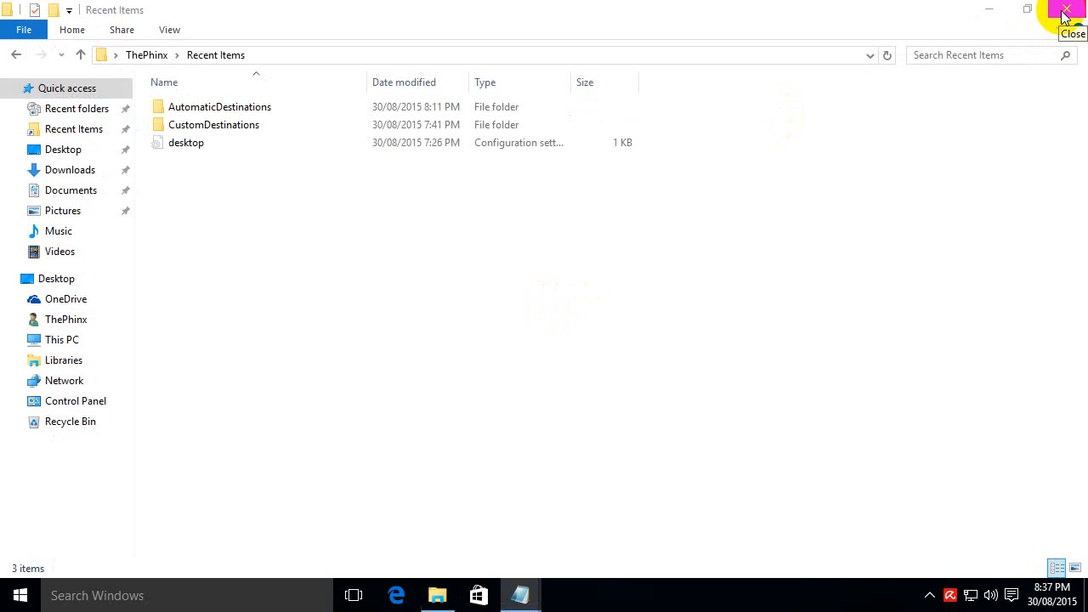